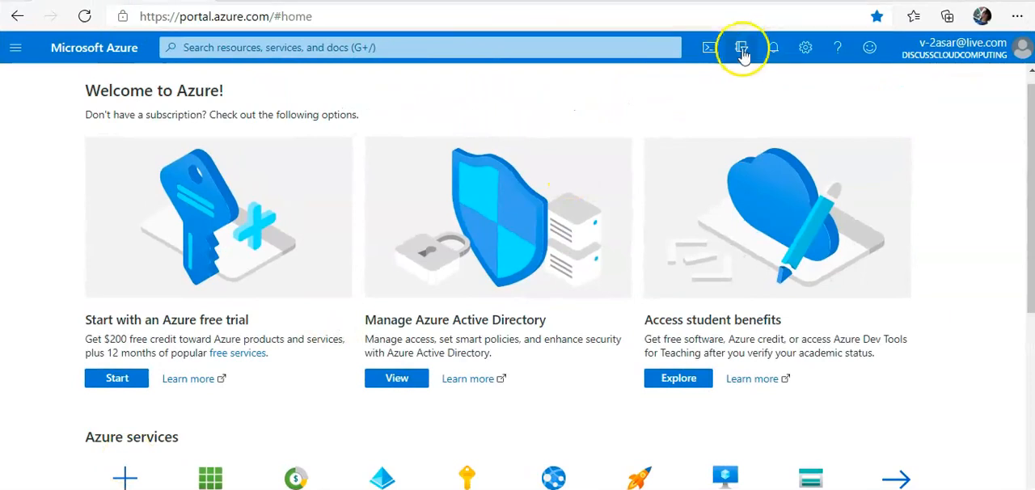
Step: Switch the active directory to Microsoft Learn Sandbox from Directory + subscription
{"action": "left_click", "coordinate": [741, 47]}
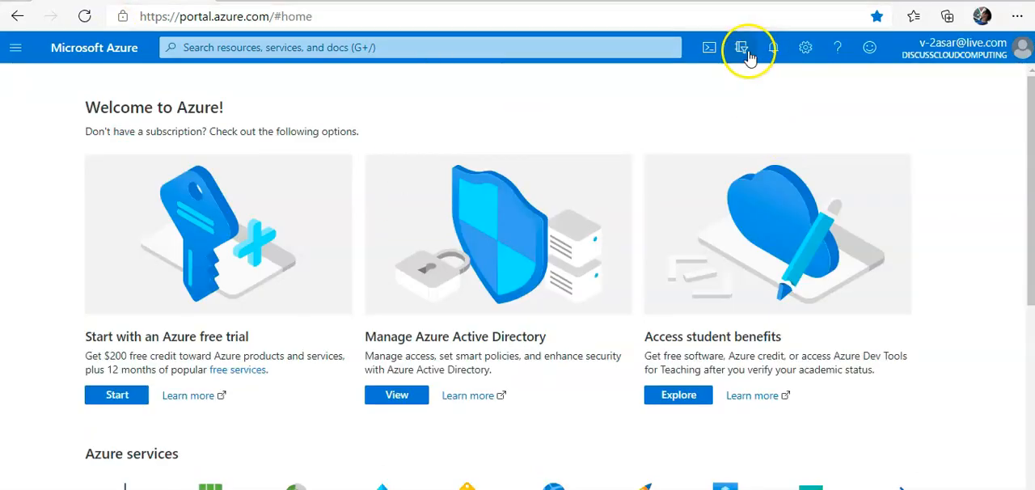
{"action": "left_click", "coordinate": [742, 47]}
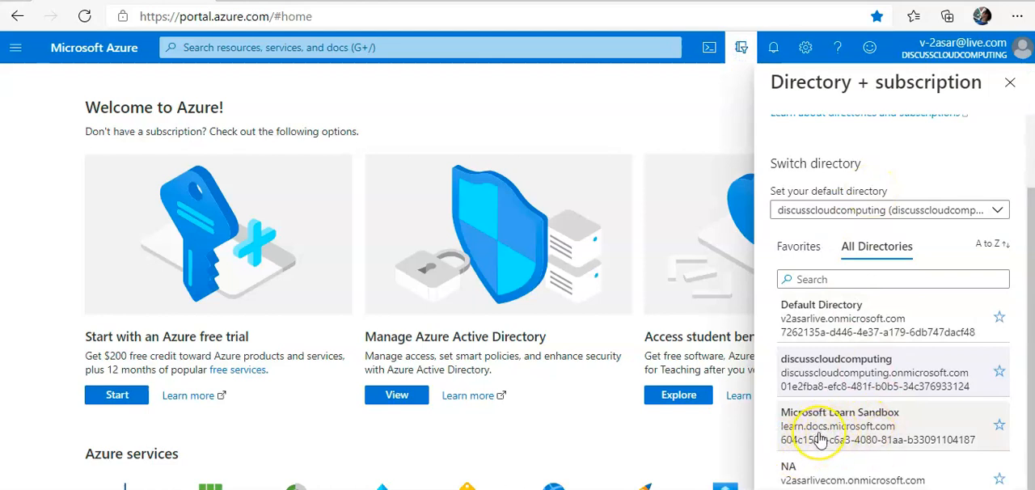
{"action": "left_click", "coordinate": [842, 426]}
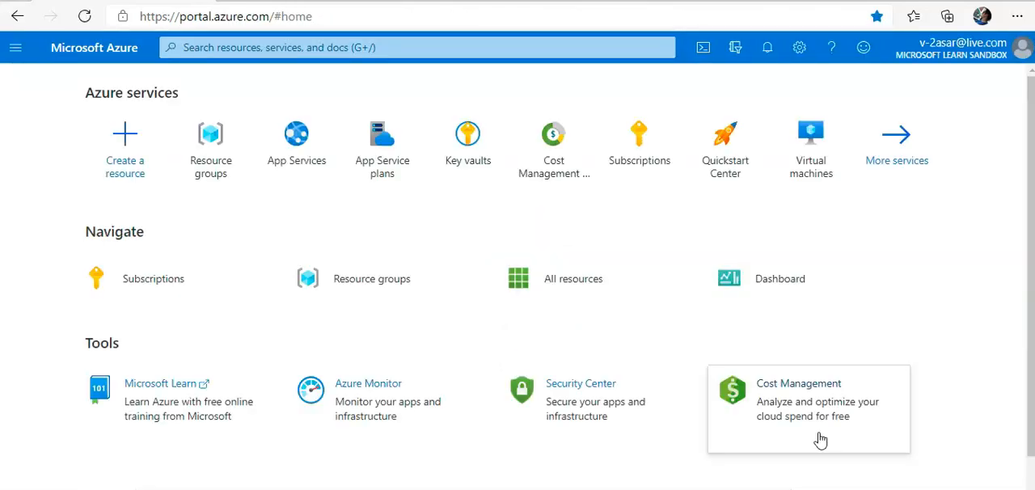
{"action": "mouse_move", "coordinate": [821, 439]}
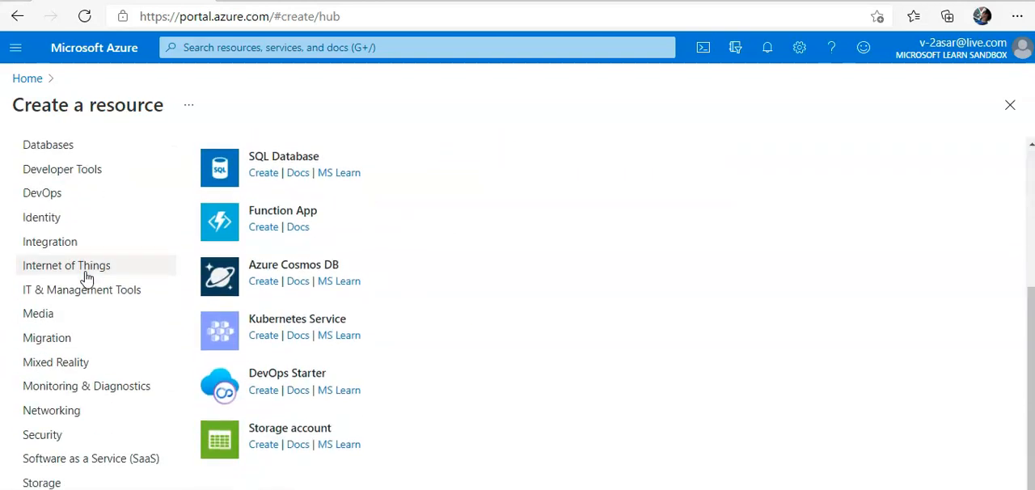
Step: Browse the Marketplace and search it for 'web app' offerings
{"action": "scroll", "scroll_direction": "down", "scroll_amount": 3}
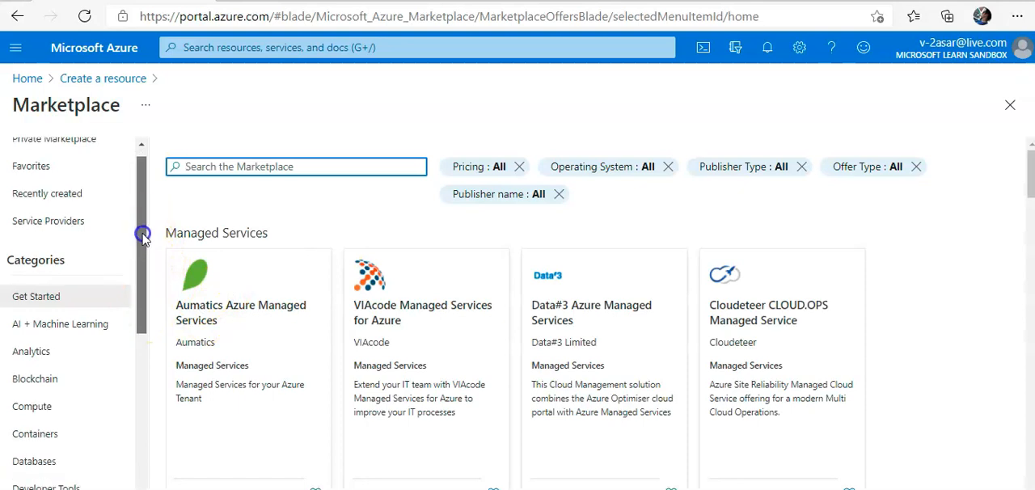
{"action": "scroll", "scroll_direction": "down", "scroll_amount": 3}
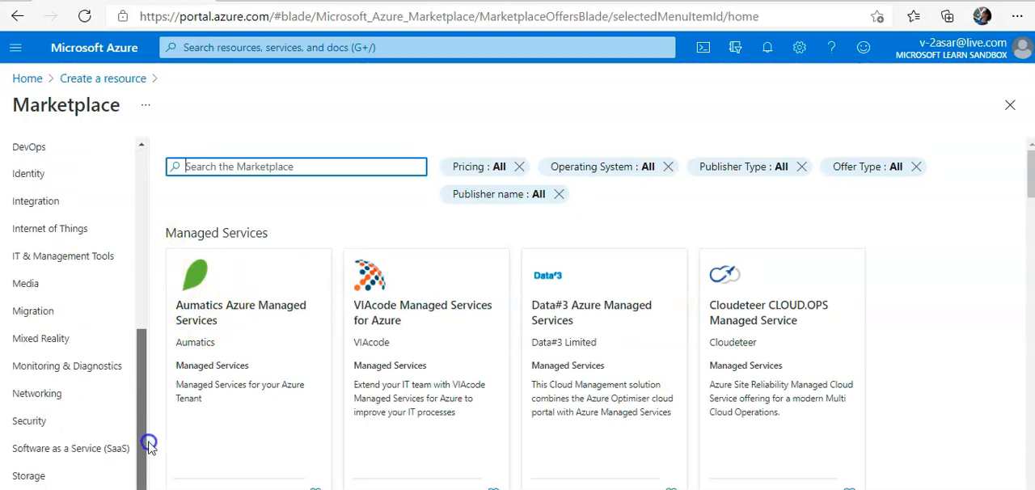
{"action": "scroll", "scroll_direction": "down", "scroll_amount": 3}
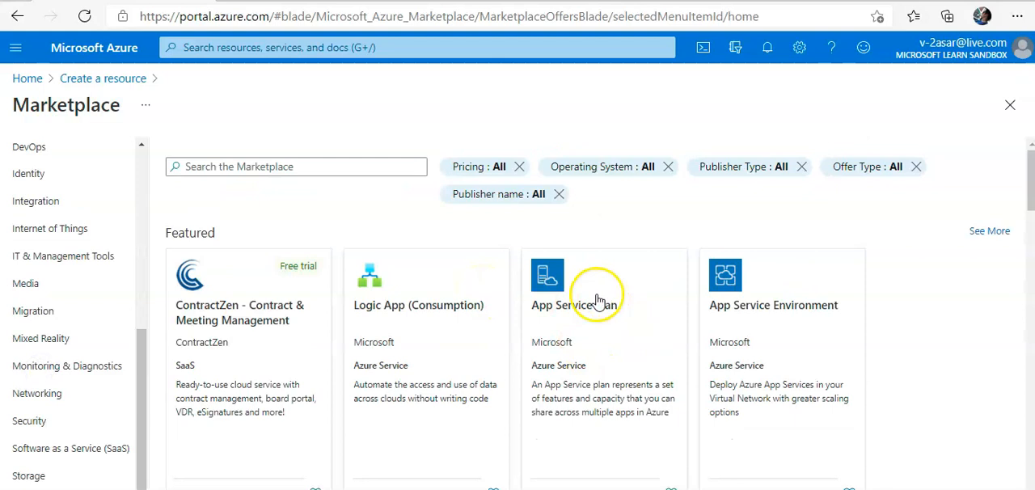
{"action": "scroll", "scroll_direction": "down", "scroll_amount": 3}
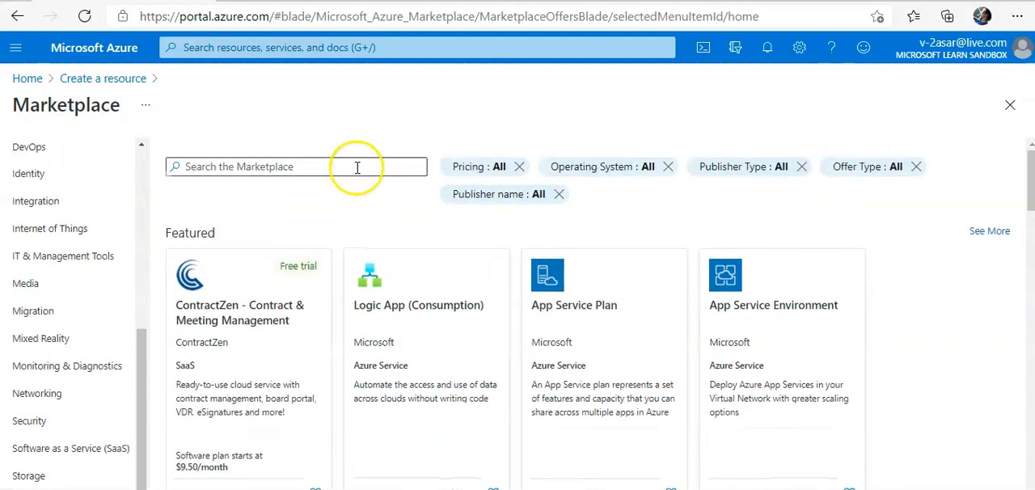
{"action": "type", "text": "APP SERVIC"}
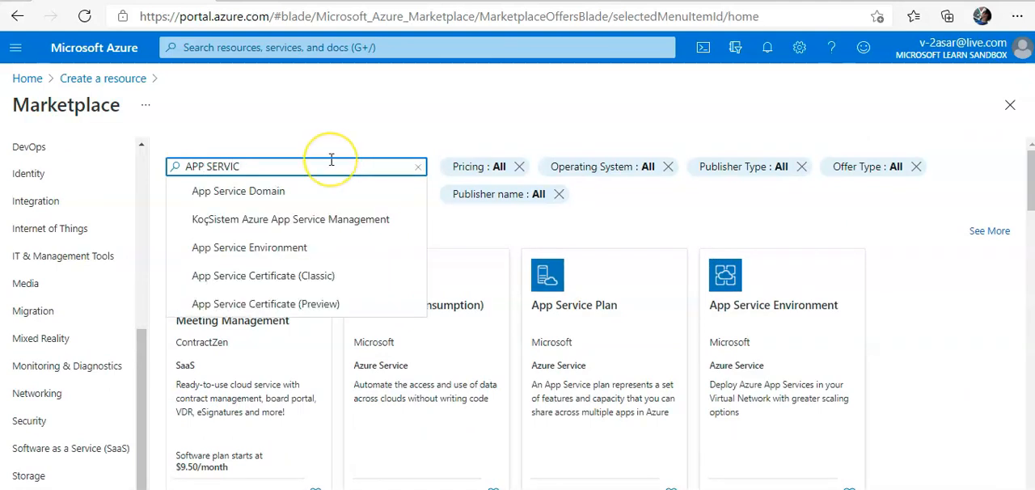
{"action": "type", "text": "web app"}
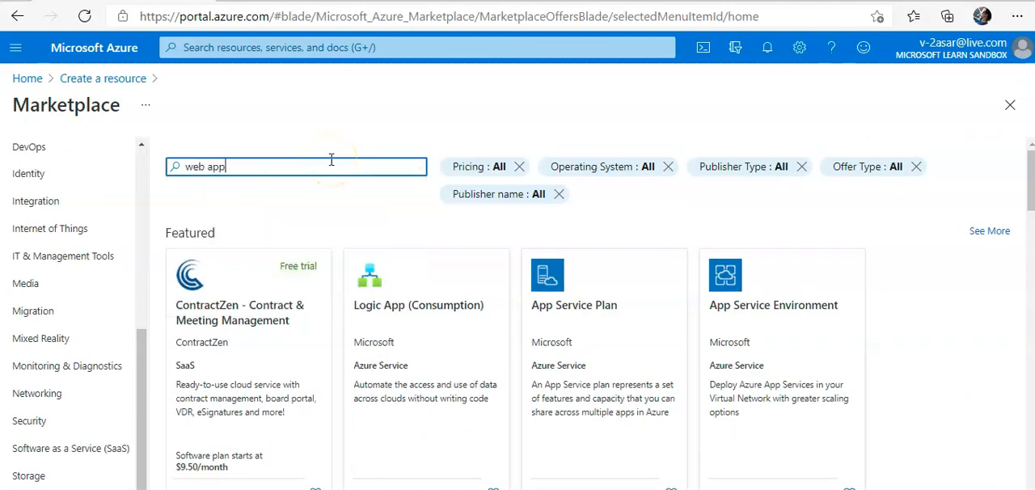
{"action": "left_click", "coordinate": [295, 166]}
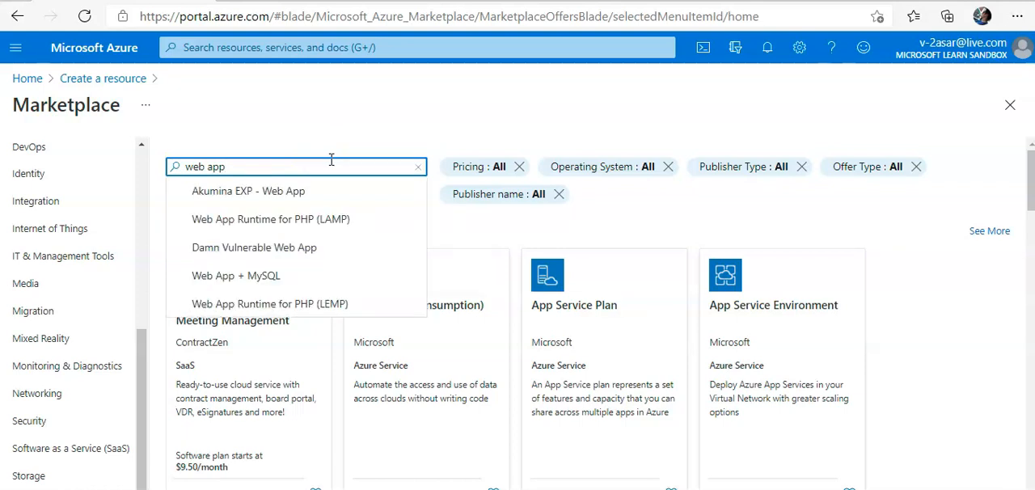
{"action": "mouse_move", "coordinate": [870, 330]}
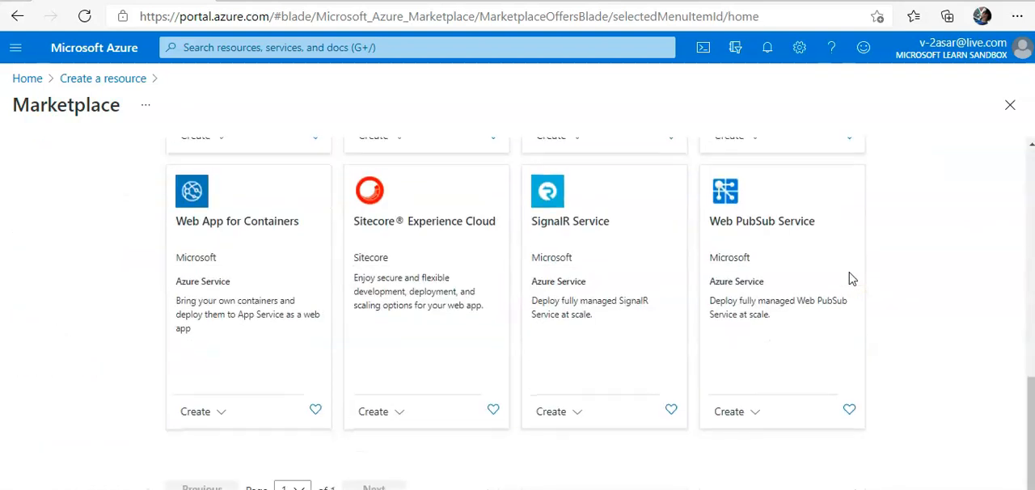
Step: Return to Create a resource and search 'web app' there again
{"action": "scroll", "scroll_direction": "down", "scroll_amount": 3}
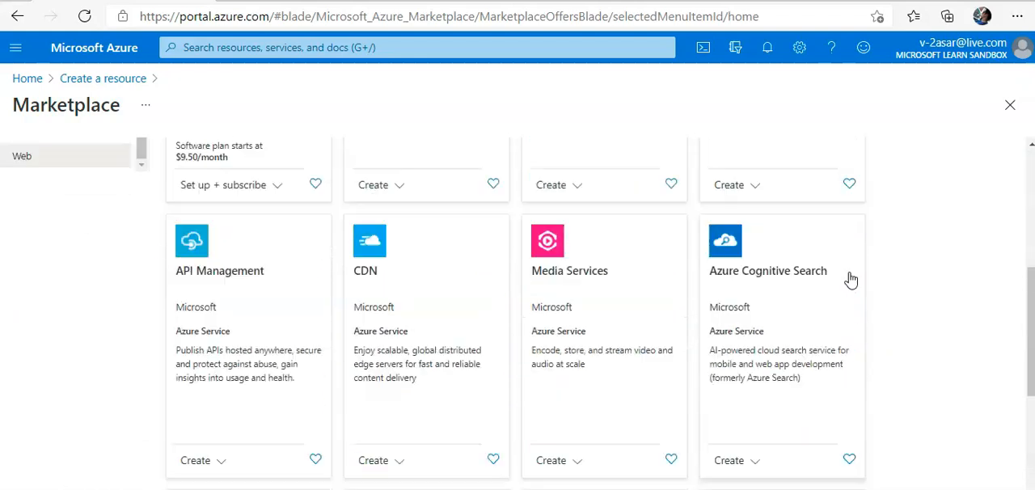
{"action": "scroll", "scroll_direction": "down", "scroll_amount": 3}
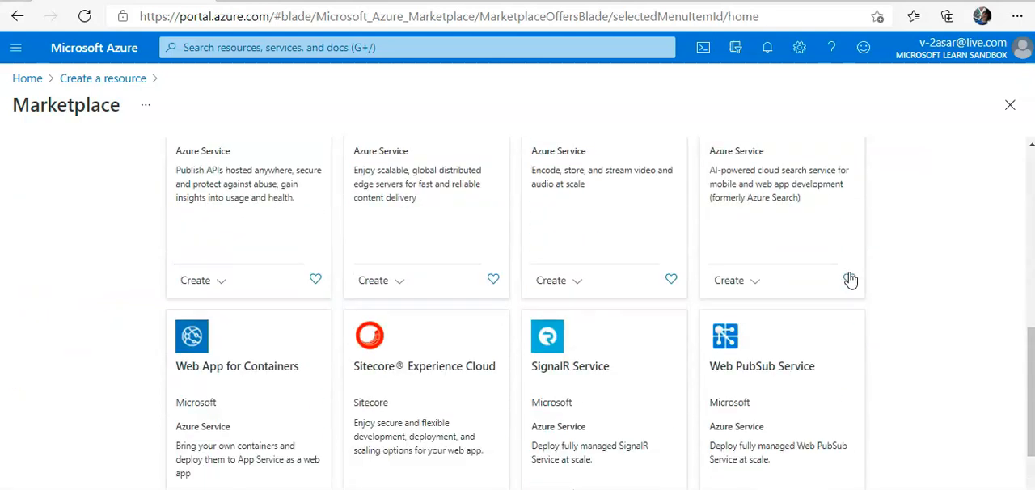
{"action": "scroll", "scroll_direction": "down", "scroll_amount": 3}
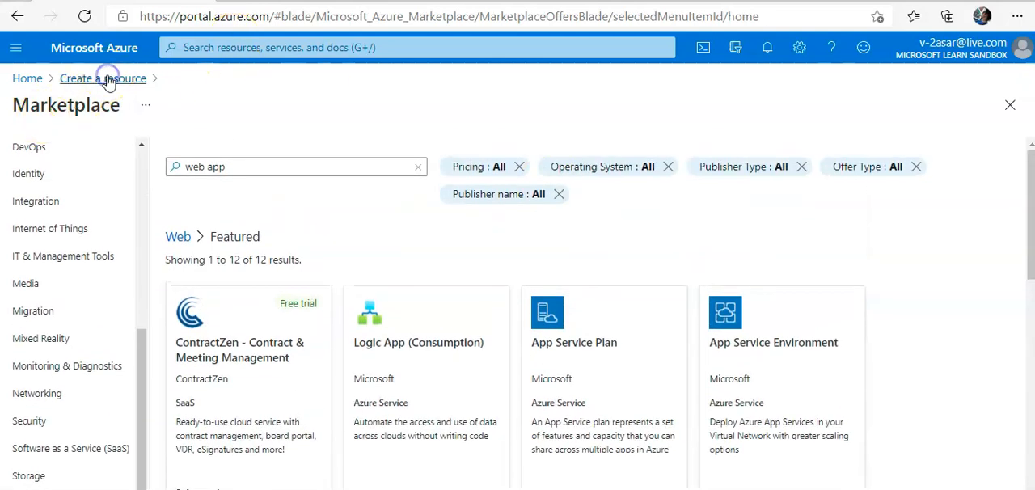
{"action": "left_click", "coordinate": [103, 78]}
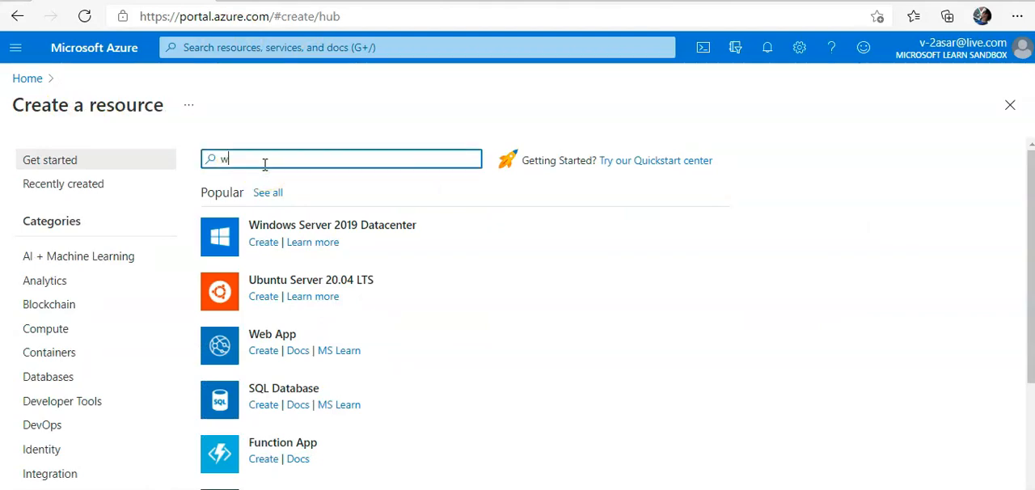
{"action": "type", "text": "eb app"}
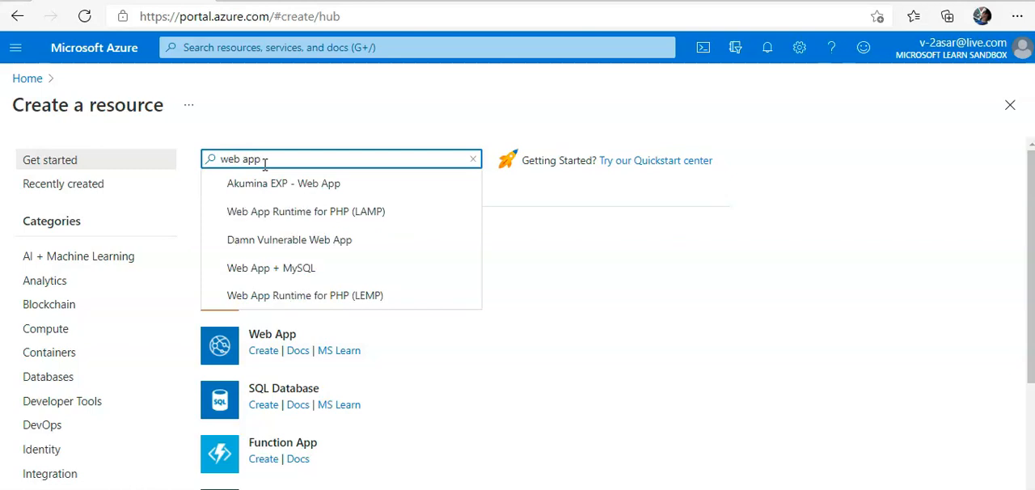
Step: From Home, go to App Services and start creating a new app service
{"action": "left_click", "coordinate": [27, 78]}
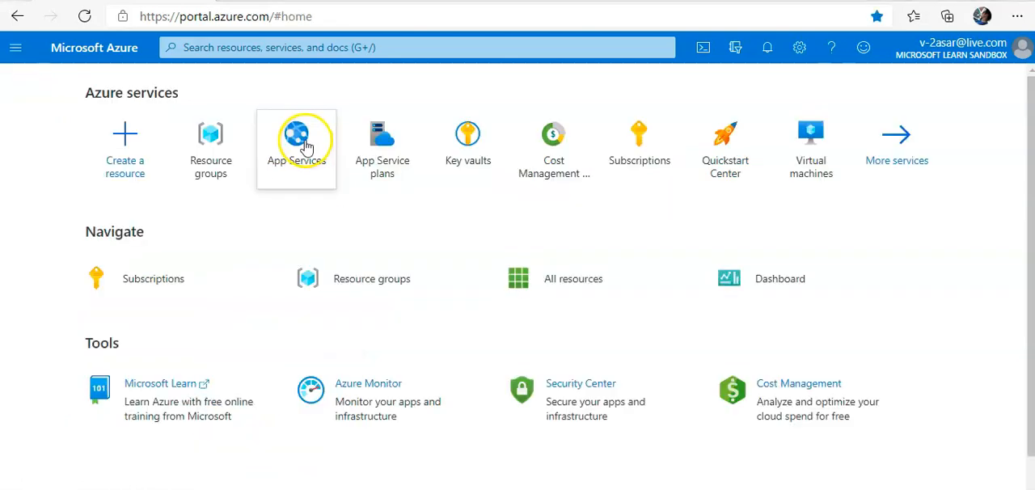
{"action": "left_click", "coordinate": [296, 141]}
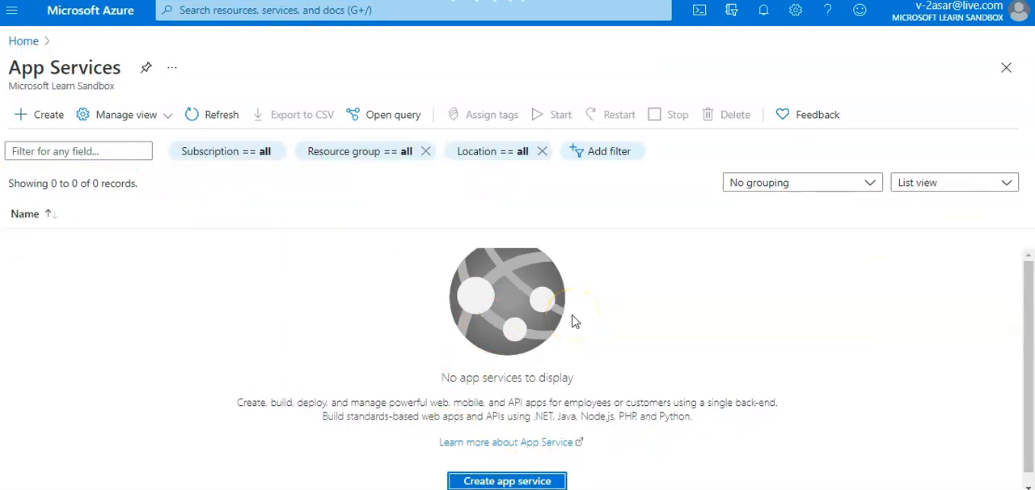
{"action": "left_click", "coordinate": [507, 480]}
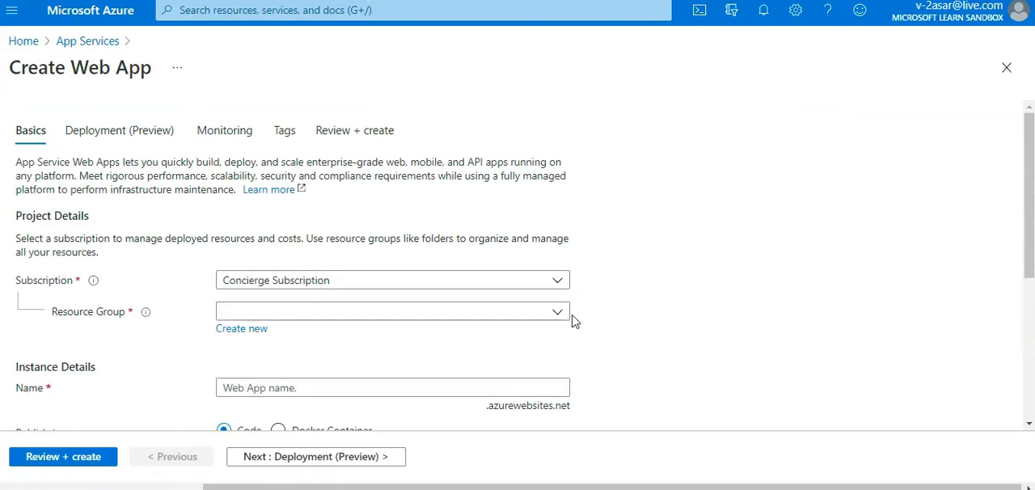
Step: Use the sandbox learn resource group and name the web app 'asar'
{"action": "left_click", "coordinate": [392, 280]}
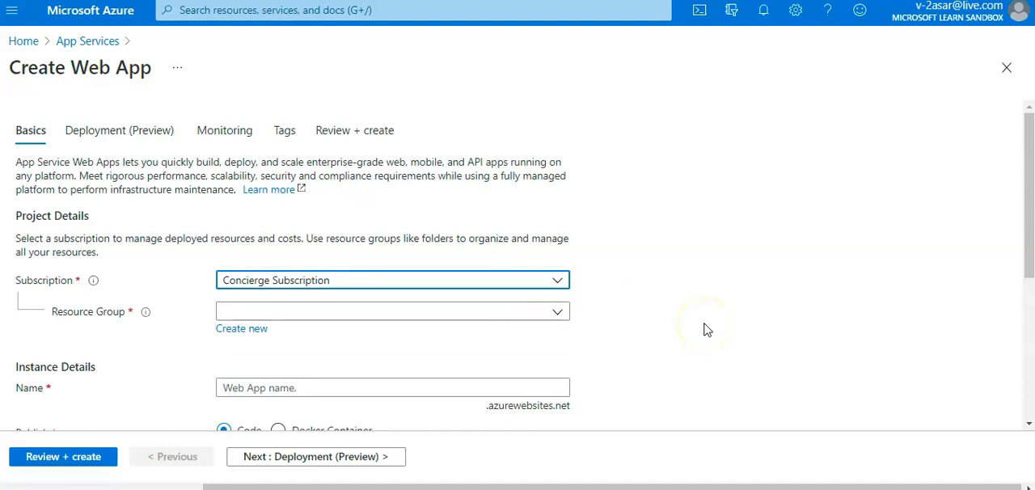
{"action": "left_click", "coordinate": [393, 311]}
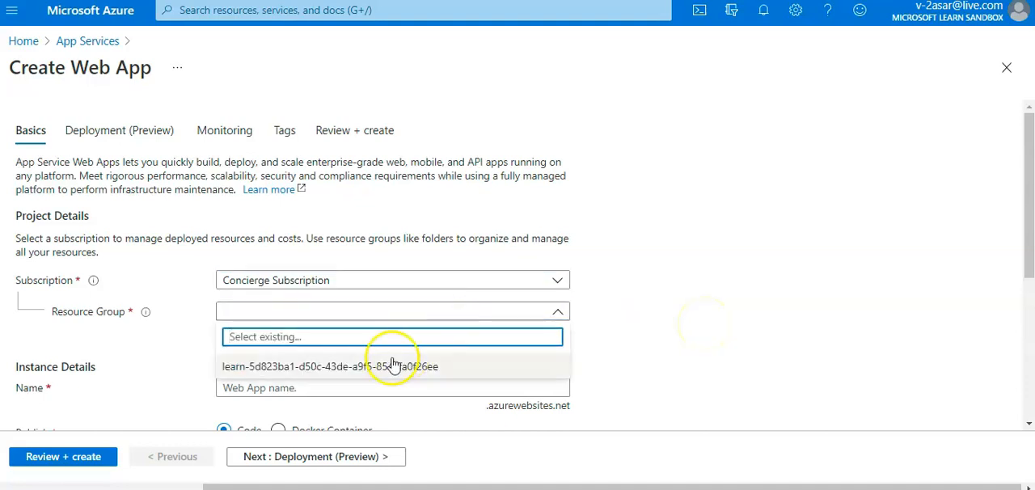
{"action": "left_click", "coordinate": [331, 367]}
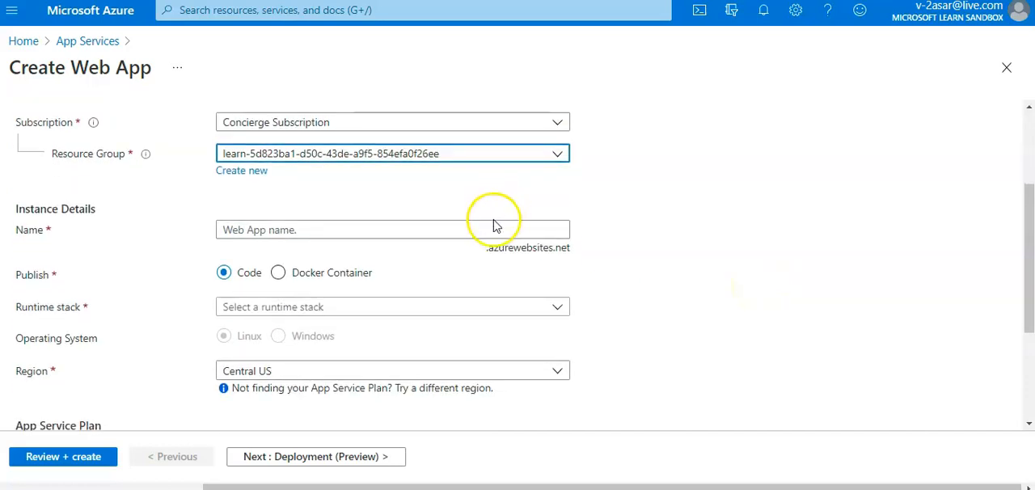
{"action": "left_click", "coordinate": [392, 230]}
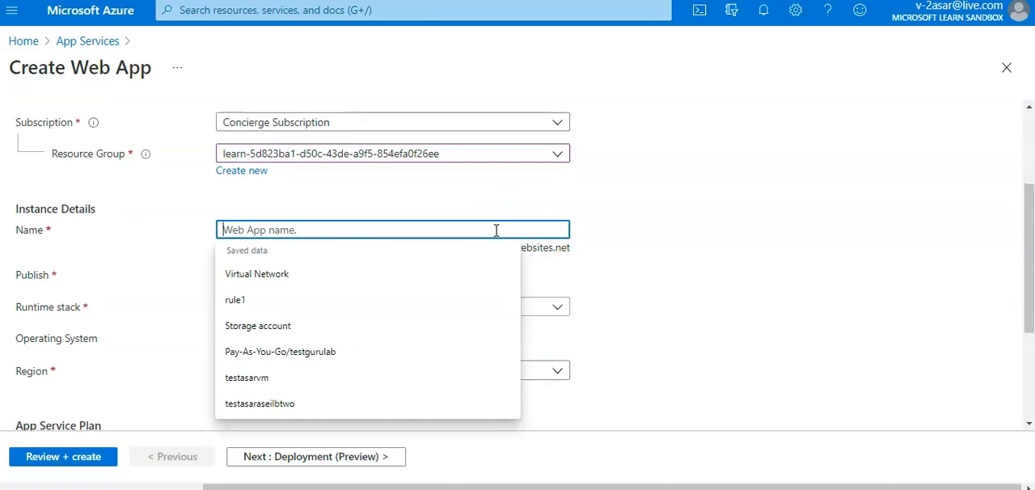
{"action": "type", "text": "asar"}
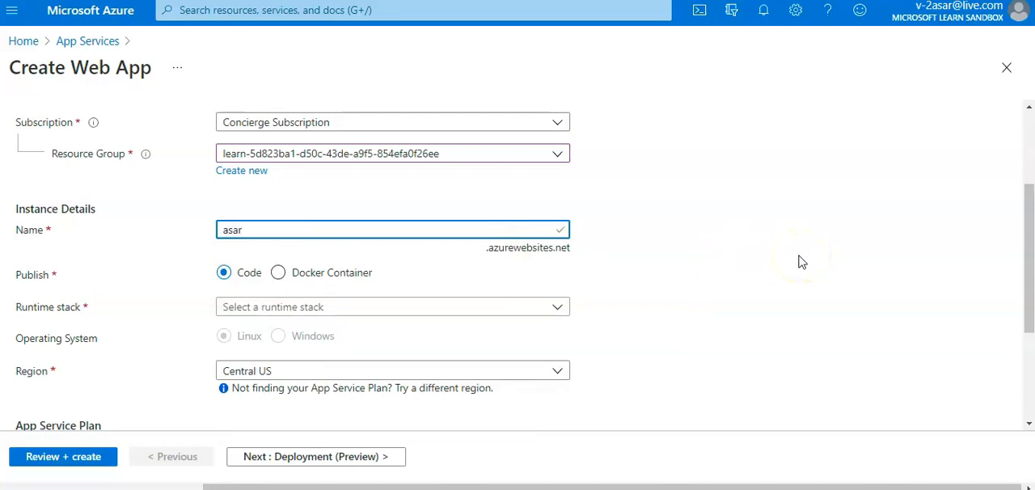
Step: Set the runtime stack to .NET Core 3.1 (LTS) running on Linux
{"action": "scroll", "scroll_direction": "down", "scroll_amount": 3}
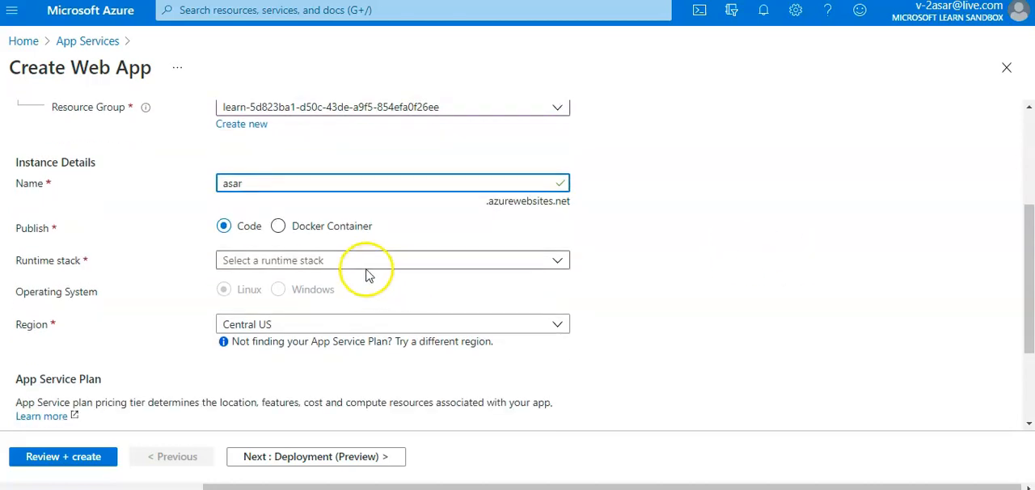
{"action": "mouse_move", "coordinate": [380, 260]}
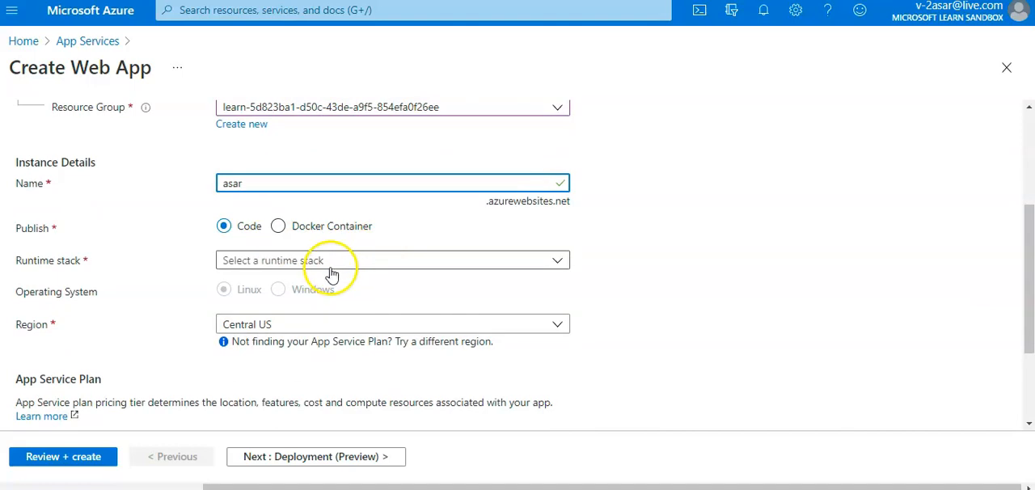
{"action": "left_click", "coordinate": [392, 259]}
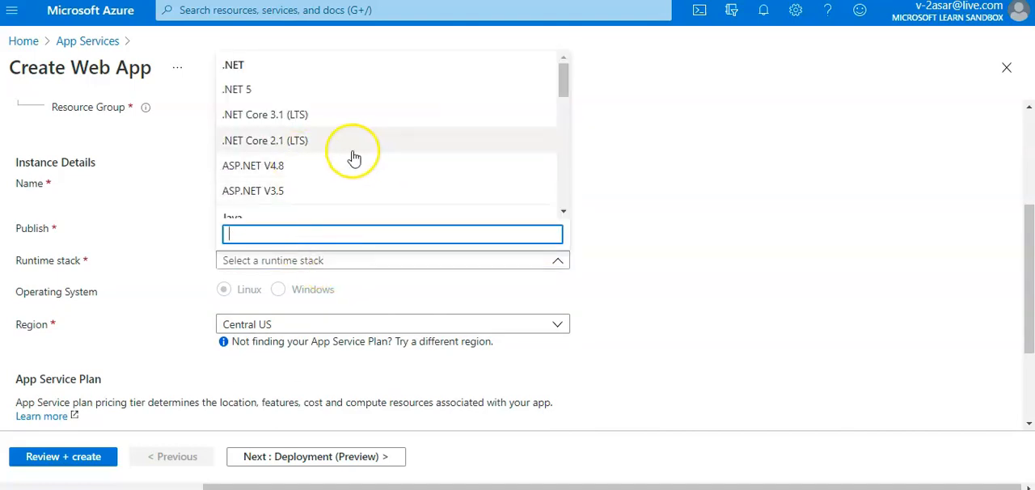
{"action": "left_click", "coordinate": [265, 114]}
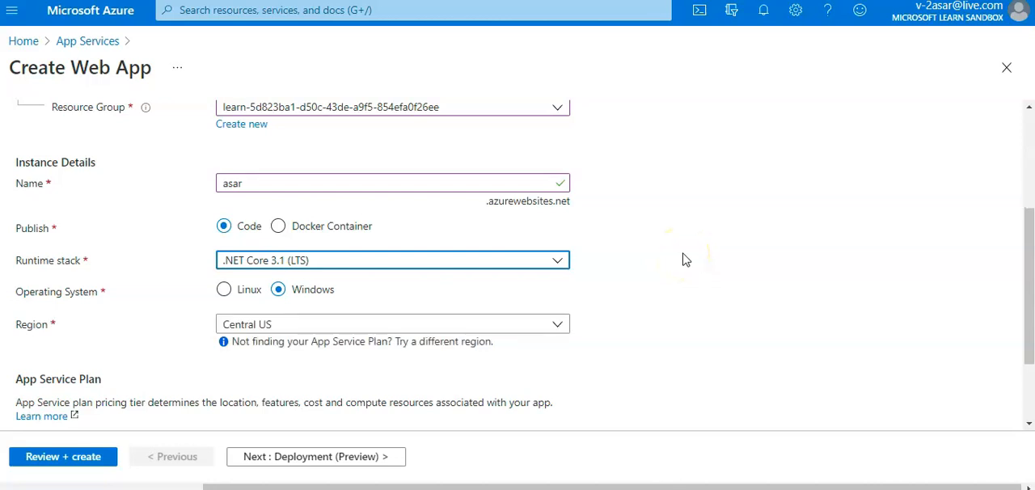
{"action": "scroll", "scroll_direction": "down", "scroll_amount": 3}
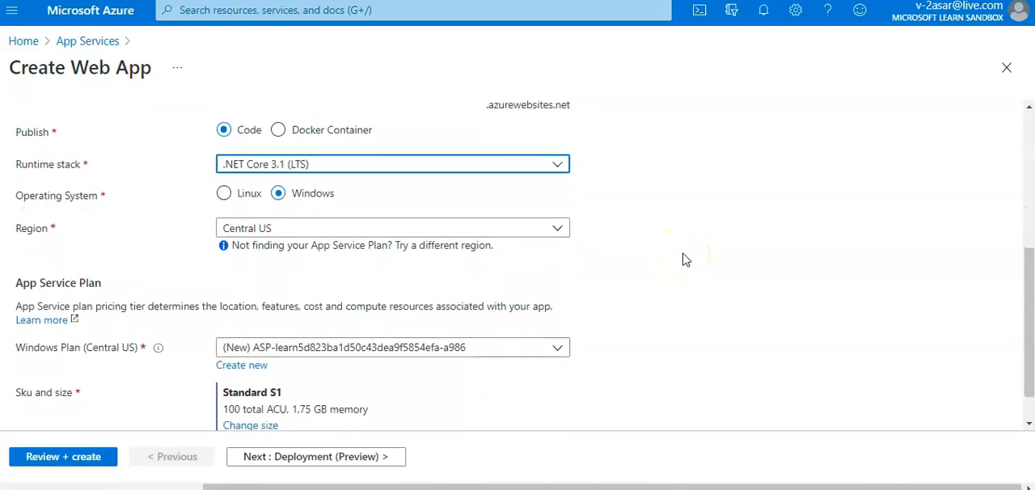
{"action": "left_click", "coordinate": [224, 193]}
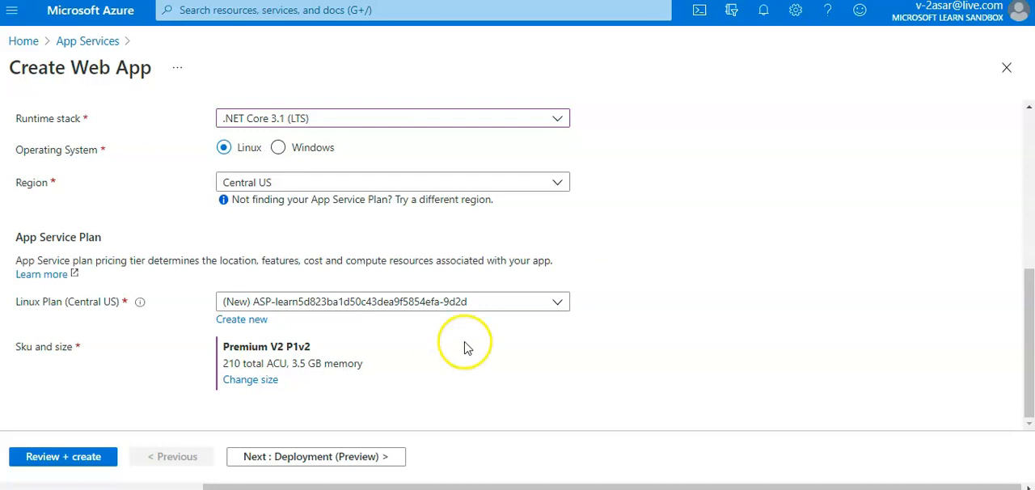
Step: Change the plan size to the Dev/Test Free F1 tier and continue to Deployment
{"action": "left_click", "coordinate": [250, 379]}
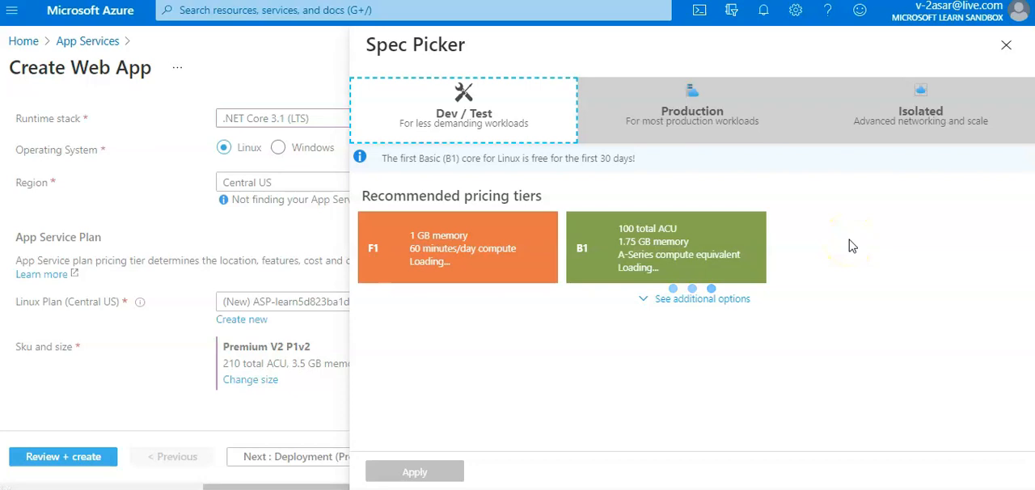
{"action": "left_click", "coordinate": [685, 109]}
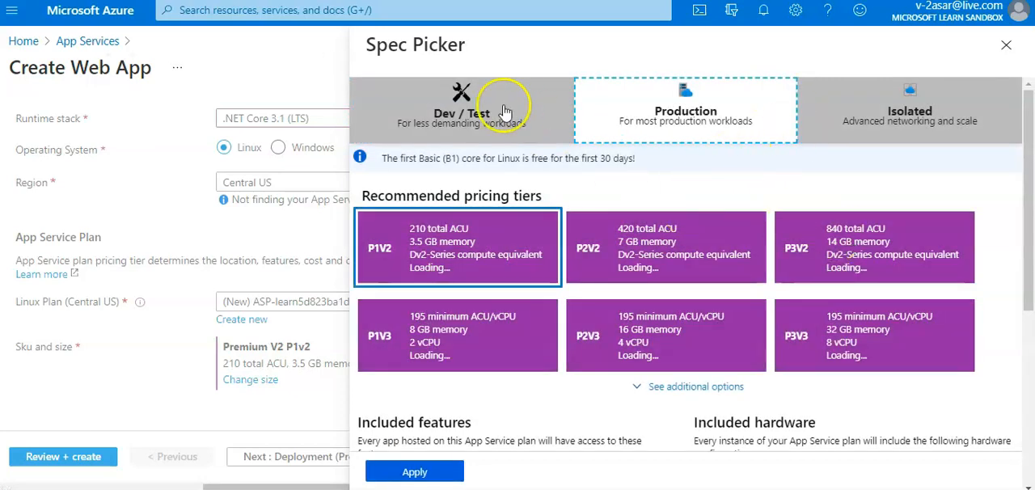
{"action": "left_click", "coordinate": [461, 109]}
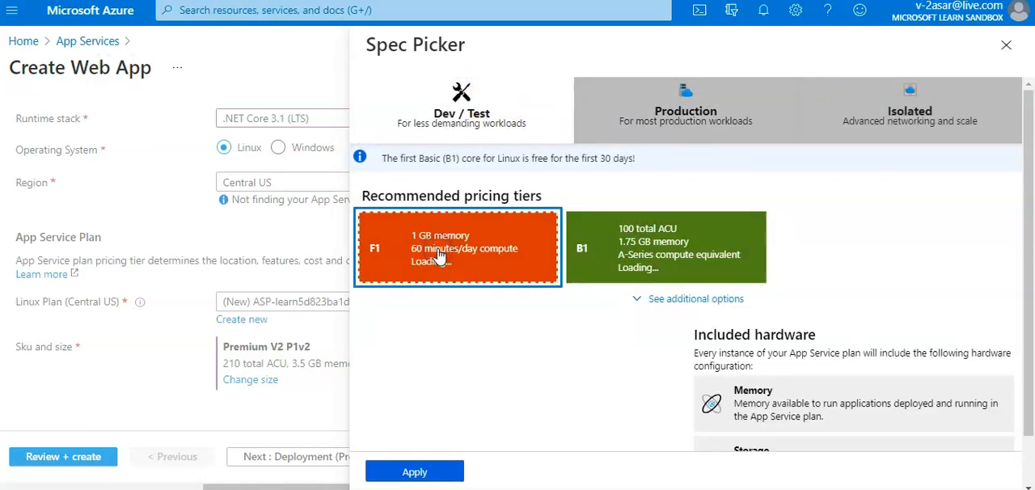
{"action": "left_click", "coordinate": [414, 472]}
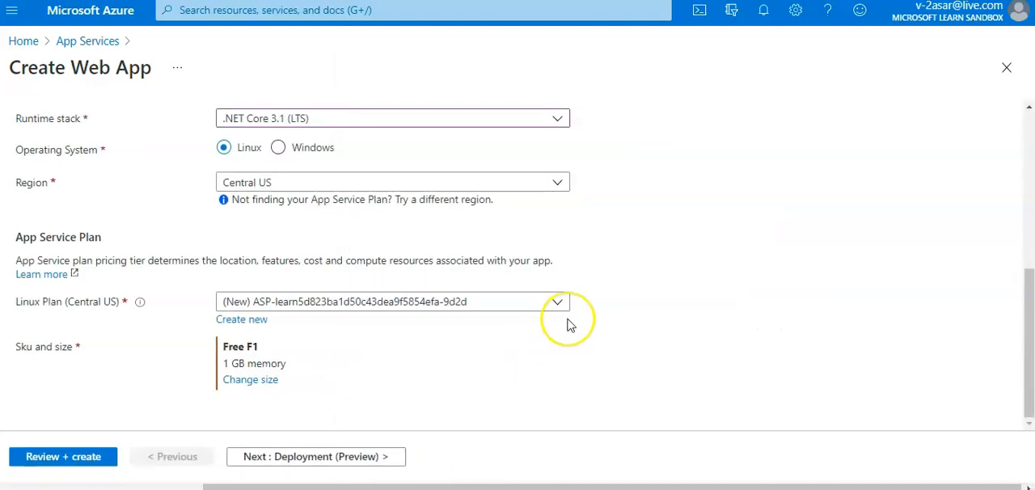
{"action": "left_click", "coordinate": [315, 456]}
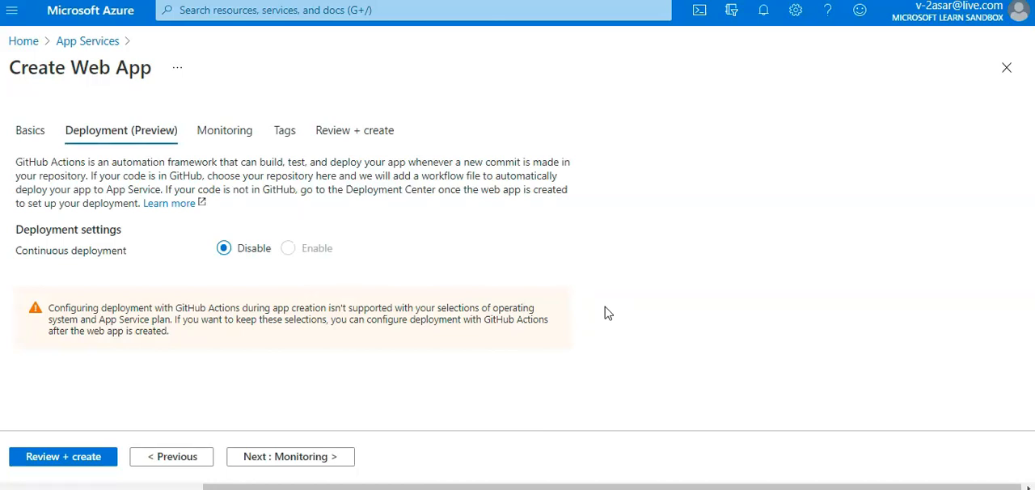
{"action": "mouse_move", "coordinate": [306, 439]}
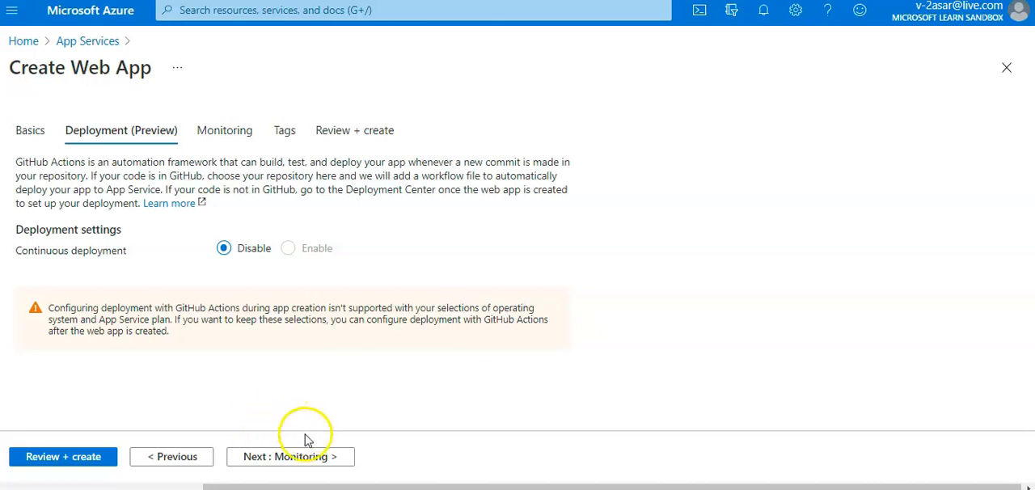
Step: Advance through Monitoring and Tags to Review + create and create the asar web app
{"action": "left_click", "coordinate": [291, 456]}
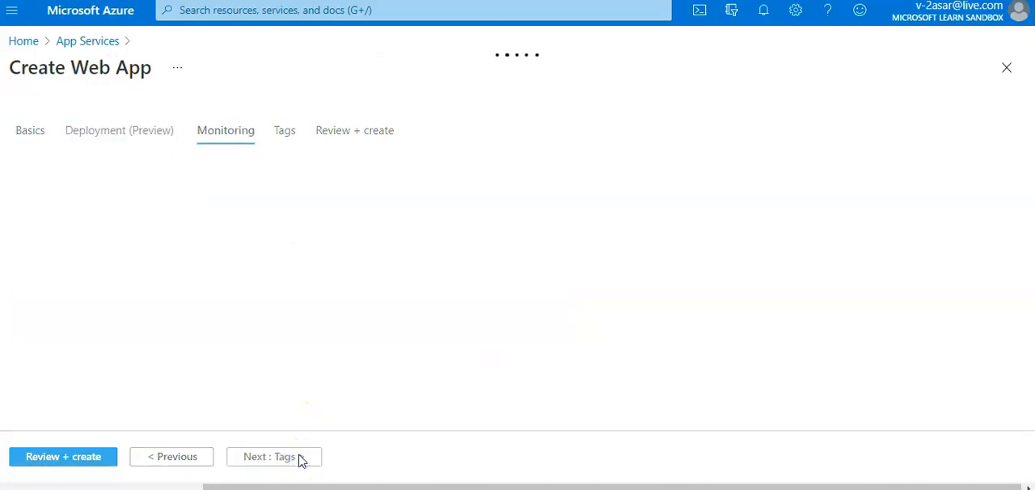
{"action": "left_click", "coordinate": [270, 456]}
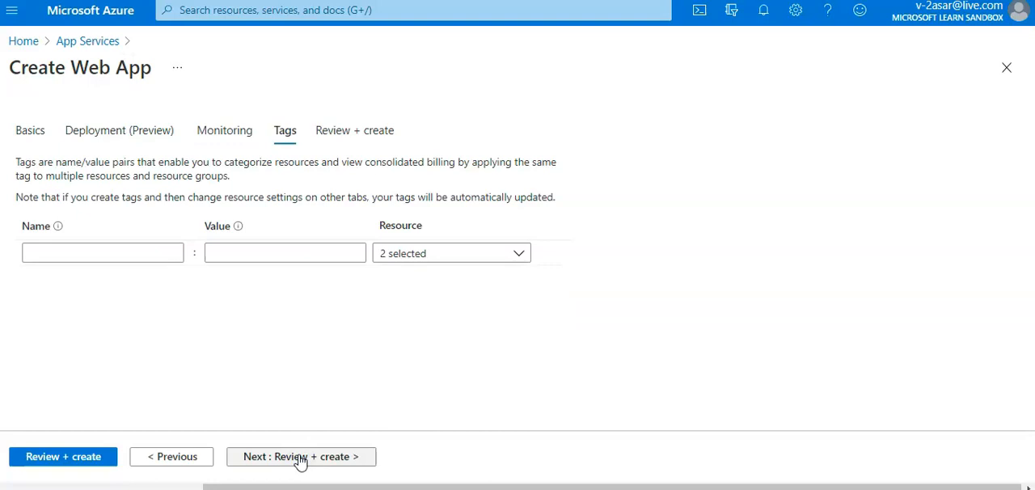
{"action": "left_click", "coordinate": [301, 457]}
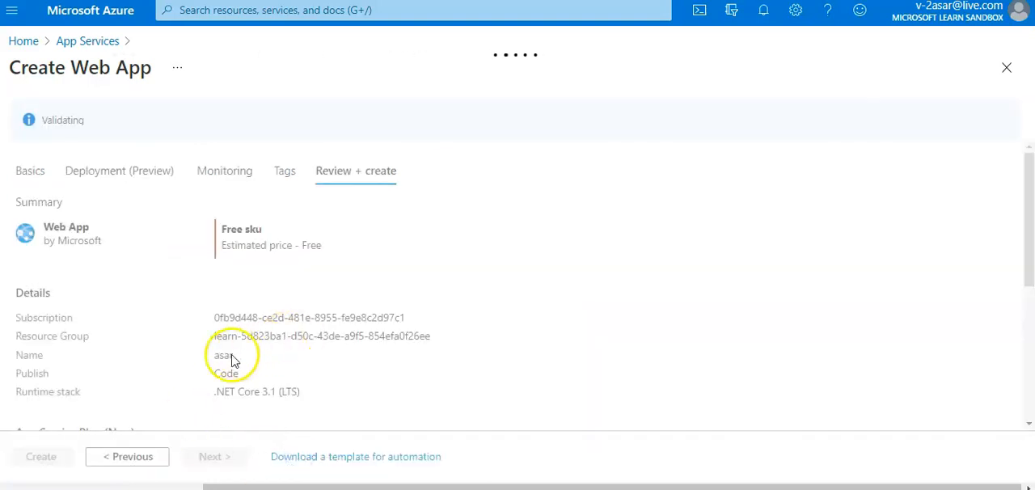
{"action": "left_click", "coordinate": [41, 457]}
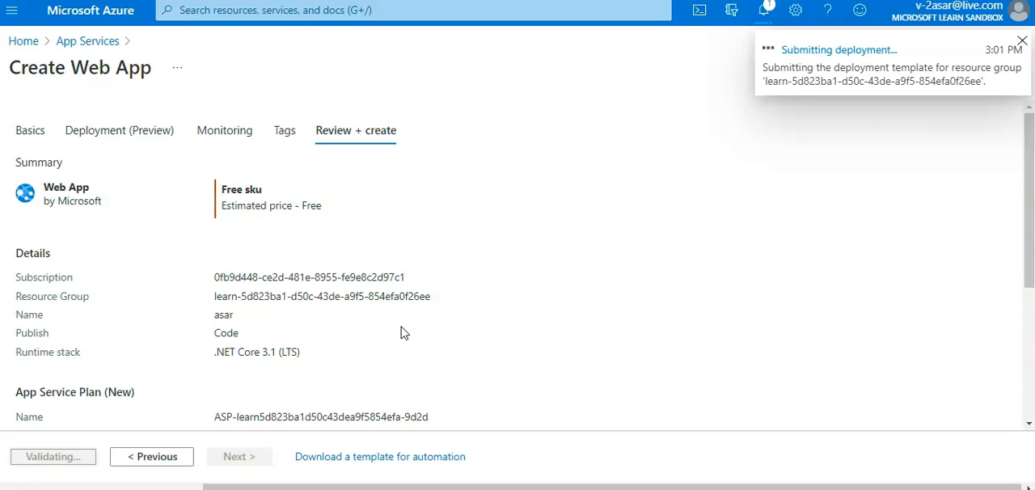
{"action": "left_click", "coordinate": [1022, 41]}
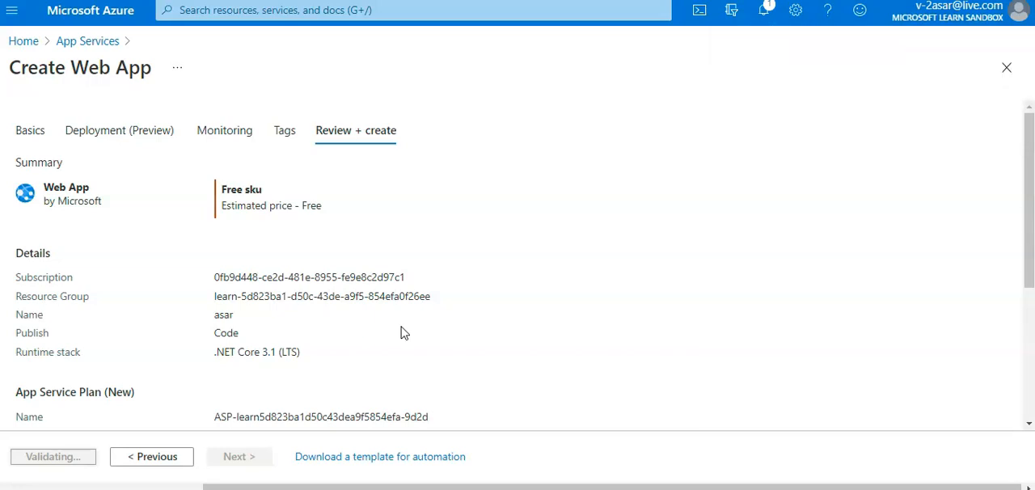
{"action": "left_click", "coordinate": [52, 456]}
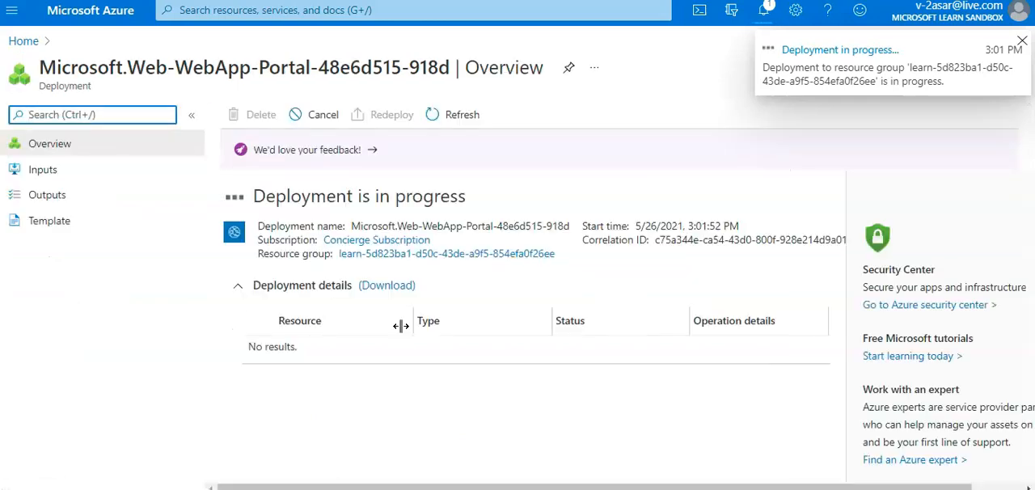
Step: Dismiss the Deployment in progress notification to watch the overview
{"action": "left_click", "coordinate": [1022, 41]}
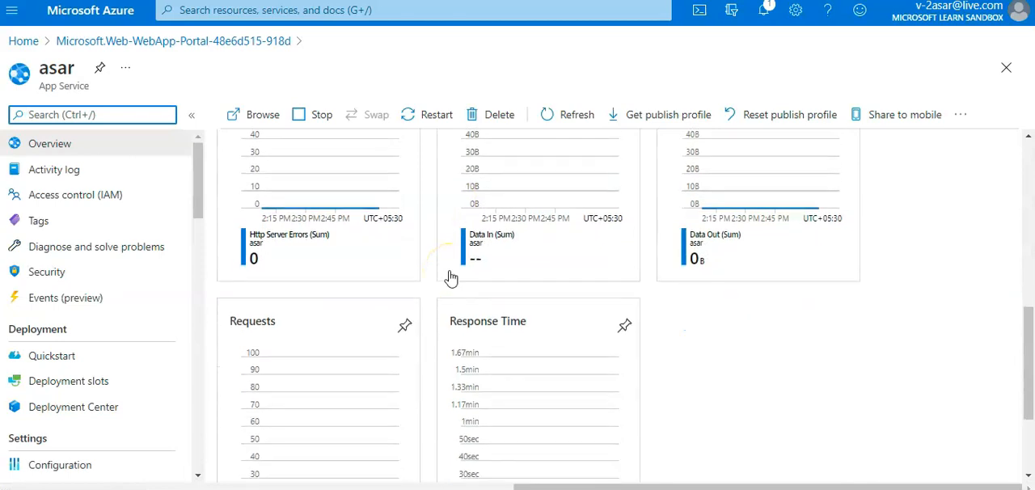
{"action": "scroll", "scroll_direction": "down", "scroll_amount": 3}
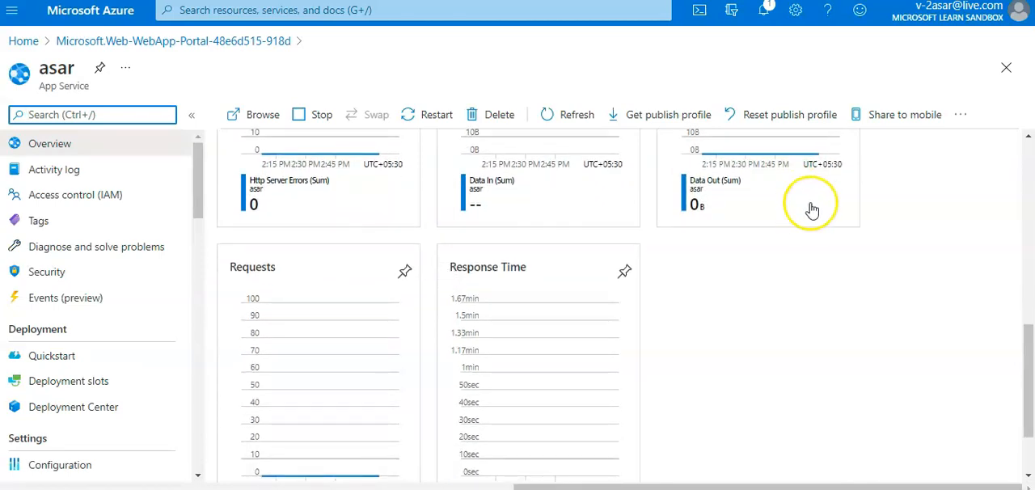
{"action": "scroll", "scroll_direction": "up", "scroll_amount": 3}
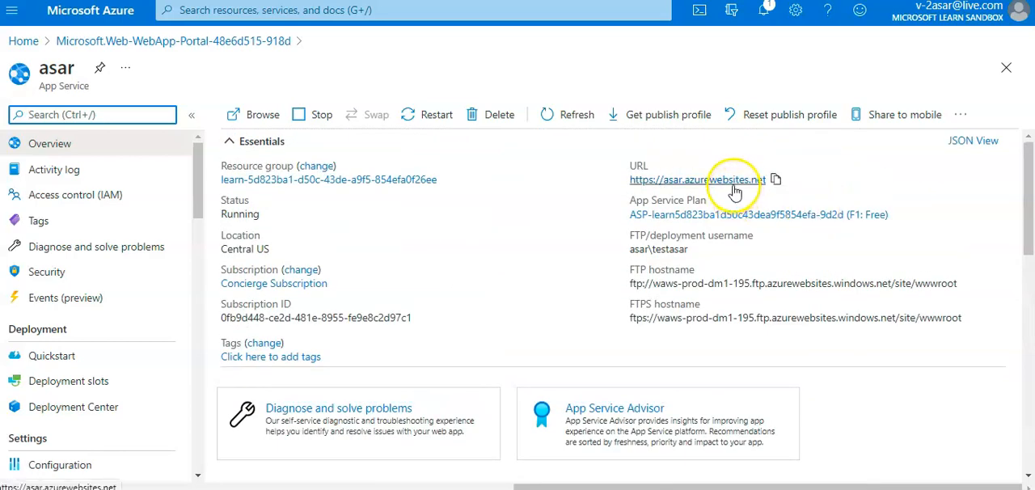
{"action": "left_click", "coordinate": [692, 179]}
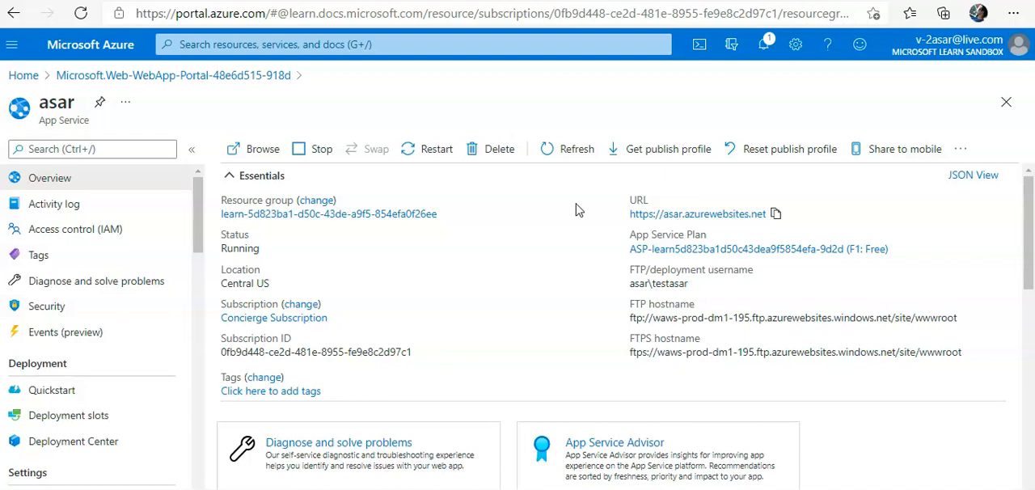
Step: In Cloud Shell Bash, run dotnet-install.sh via wget for version 3.1.102
{"action": "left_click", "coordinate": [699, 45]}
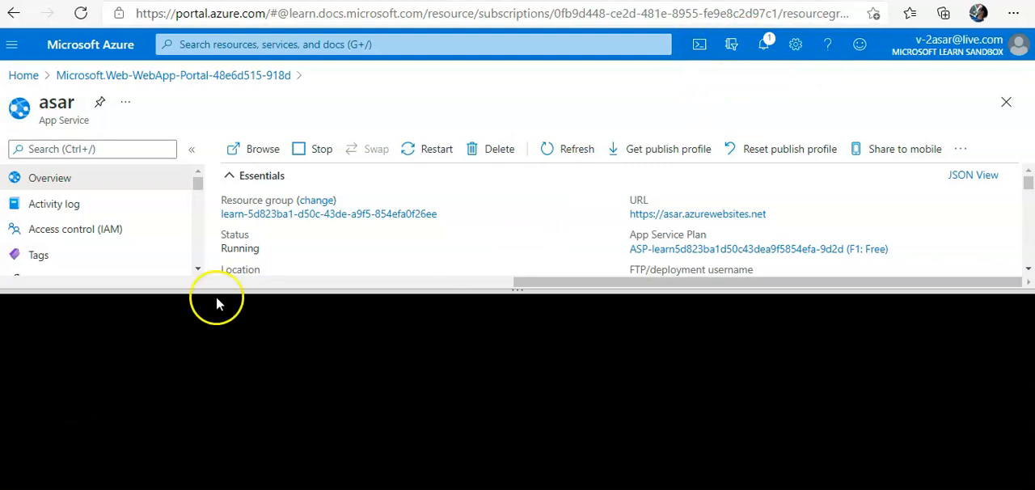
{"action": "left_click", "coordinate": [699, 44]}
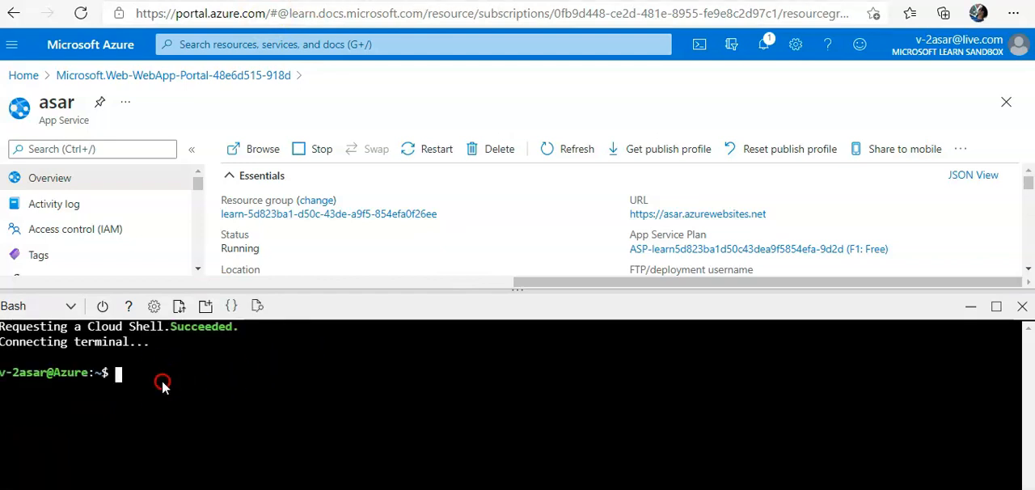
{"action": "type", "text": "wget -q -O - https://dot.net/v1/dotnet-install.sh | bash -s -- --version 3.1.102"}
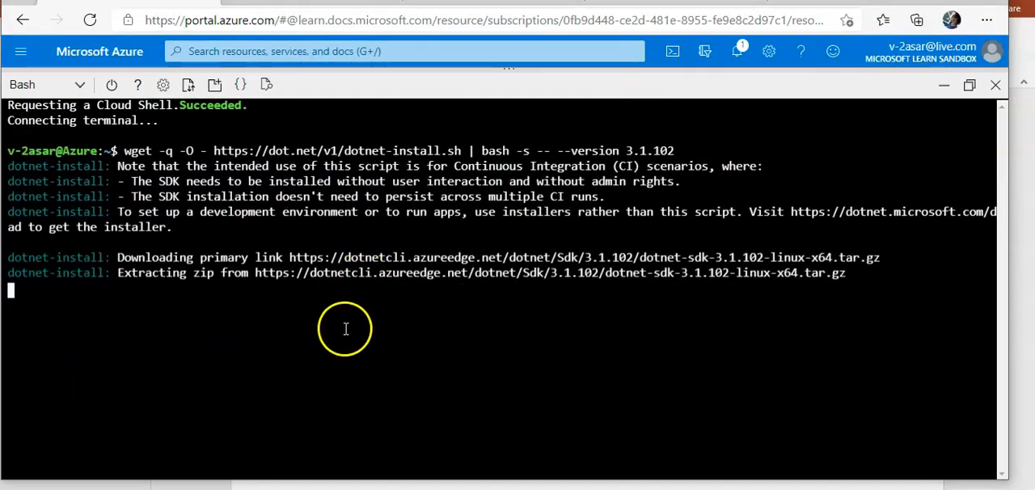
{"action": "mouse_move", "coordinate": [872, 277]}
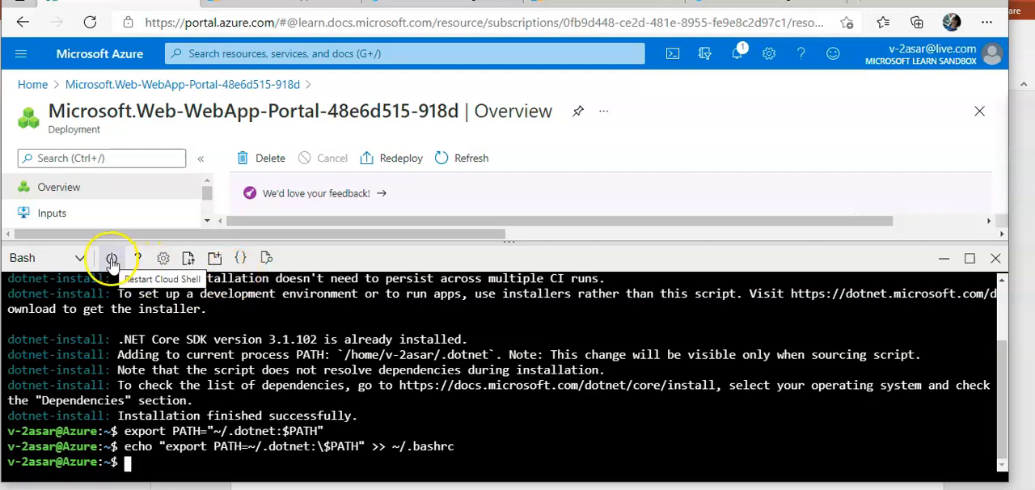
Step: Restart Cloud Shell and run 'dotnet new mvc --name BestBikeApp'
{"action": "left_click", "coordinate": [111, 258]}
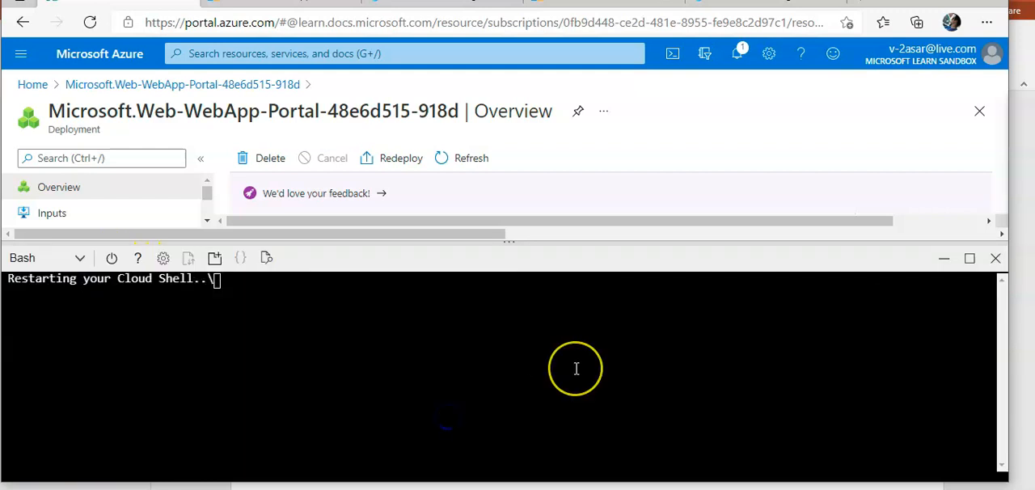
{"action": "mouse_move", "coordinate": [577, 369]}
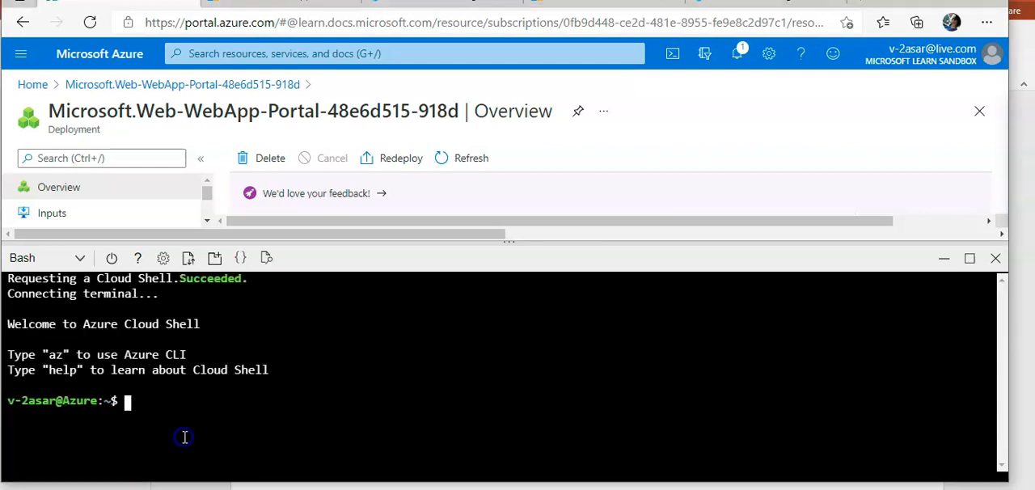
{"action": "type", "text": "dotnet"}
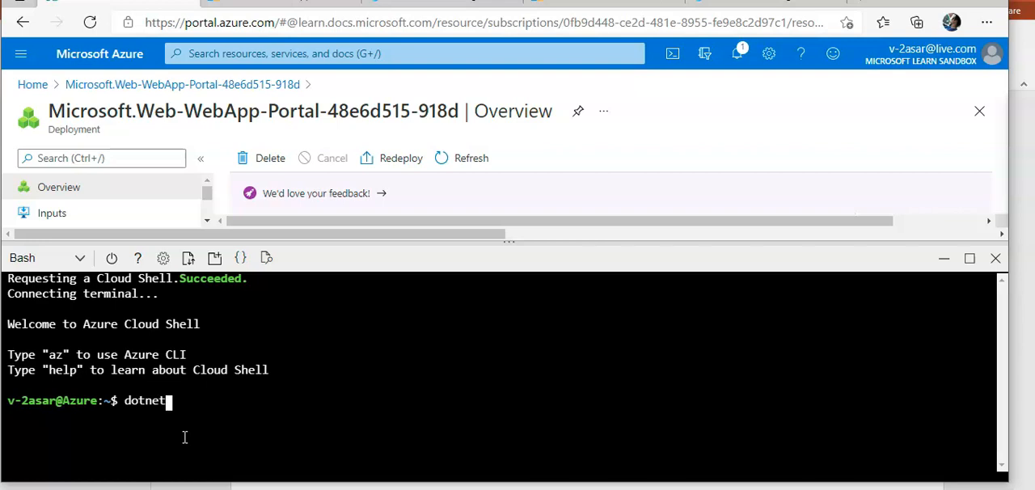
{"action": "type", "text": "new"}
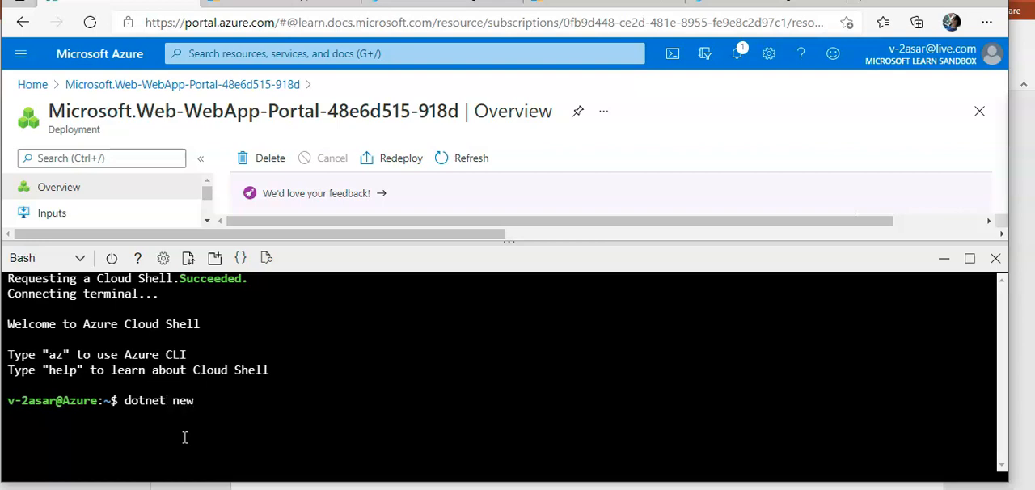
{"action": "type", "text": "mvc"}
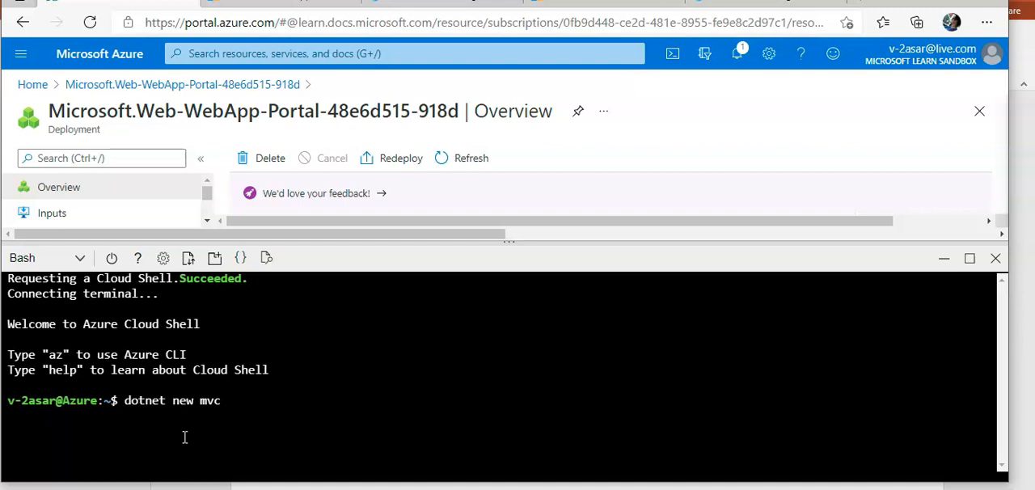
{"action": "type", "text": "--name"}
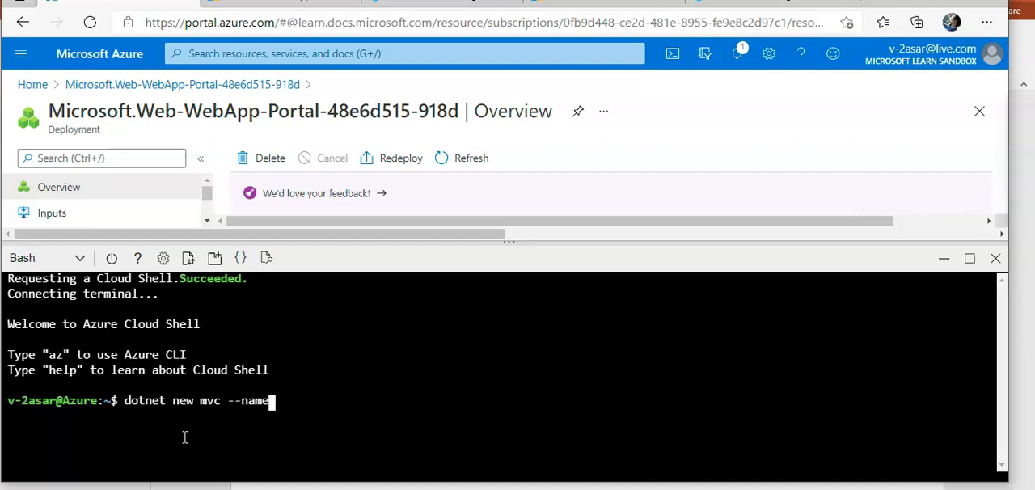
{"action": "type", "text": "BestBike"}
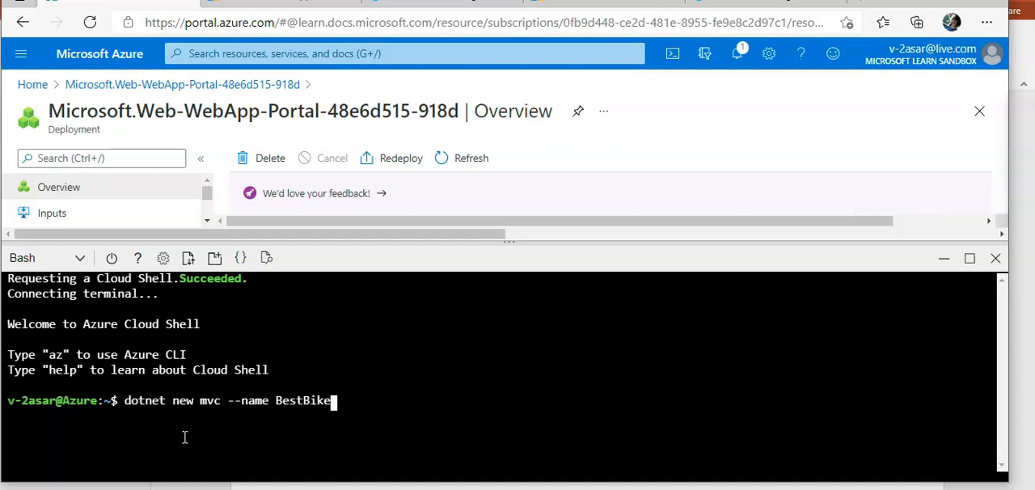
{"action": "type", "text": "App"}
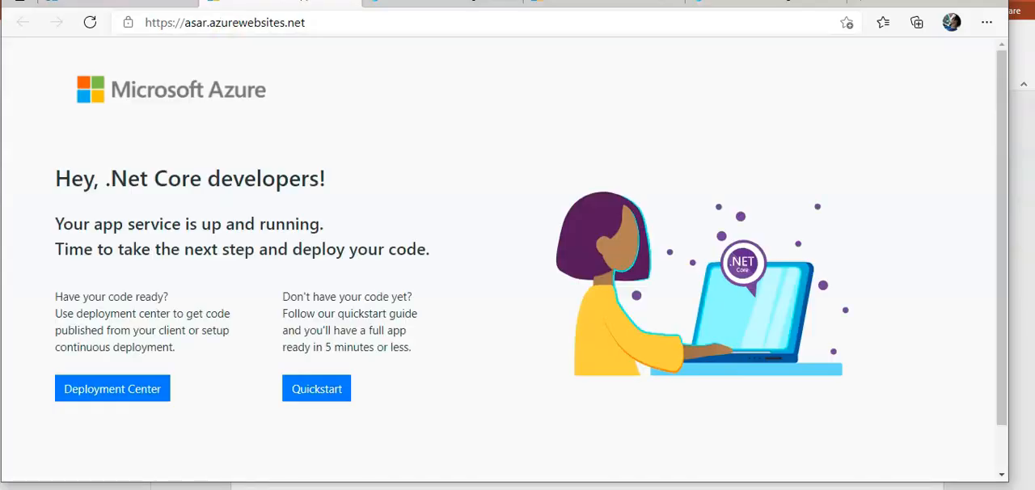
Step: Navigate the browser to portal.azure.com/#cloudshell/ for a standalone Cloud Shell page
{"action": "type", "text": "shell/"}
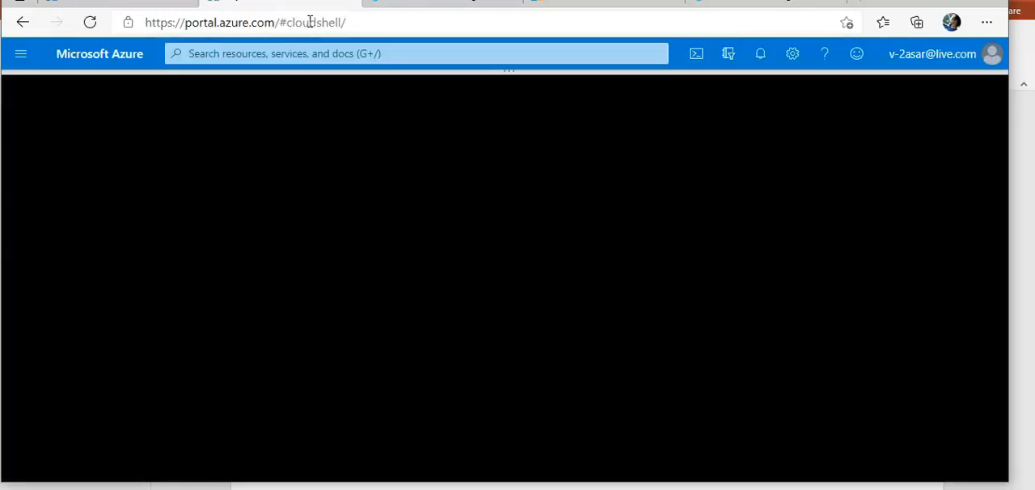
Step: Choose Bash as the environment for the new Cloud Shell session
{"action": "left_click", "coordinate": [696, 53]}
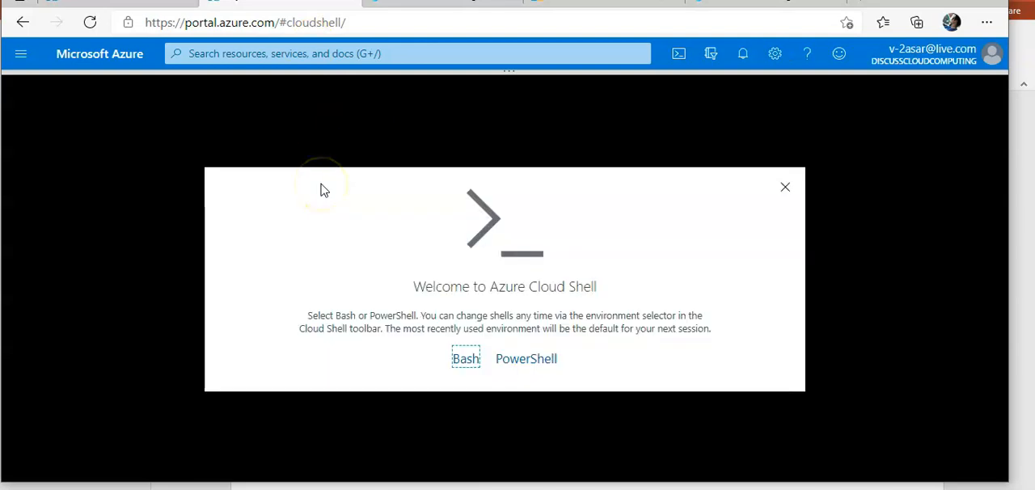
{"action": "left_click", "coordinate": [465, 358]}
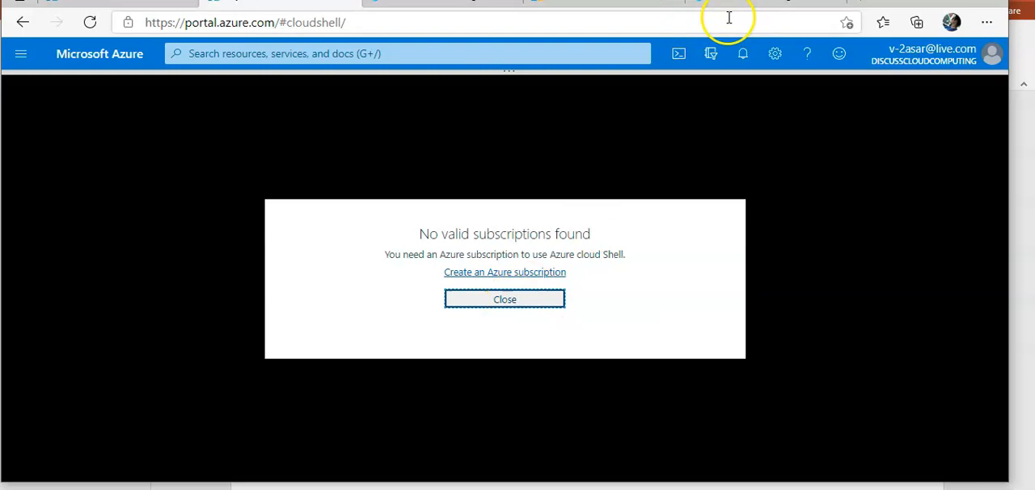
{"action": "mouse_move", "coordinate": [711, 54]}
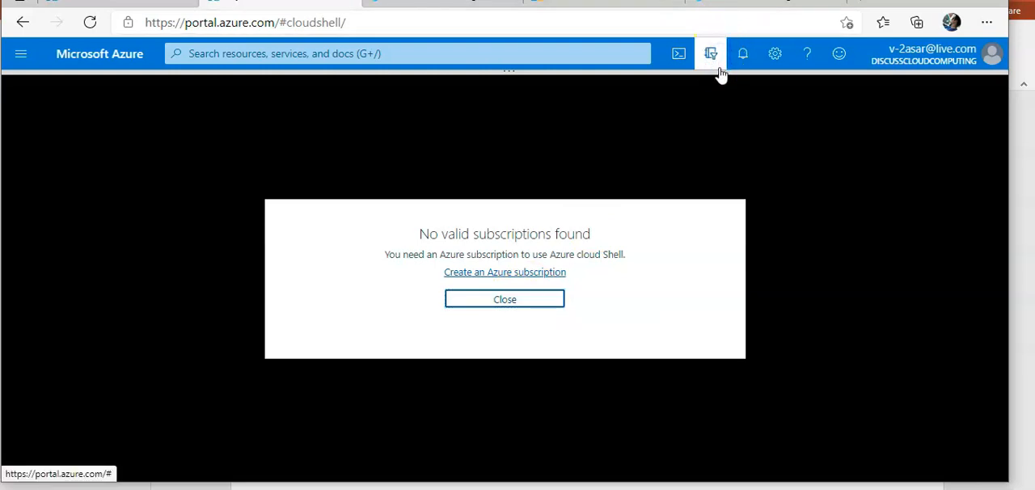
{"action": "mouse_move", "coordinate": [711, 59]}
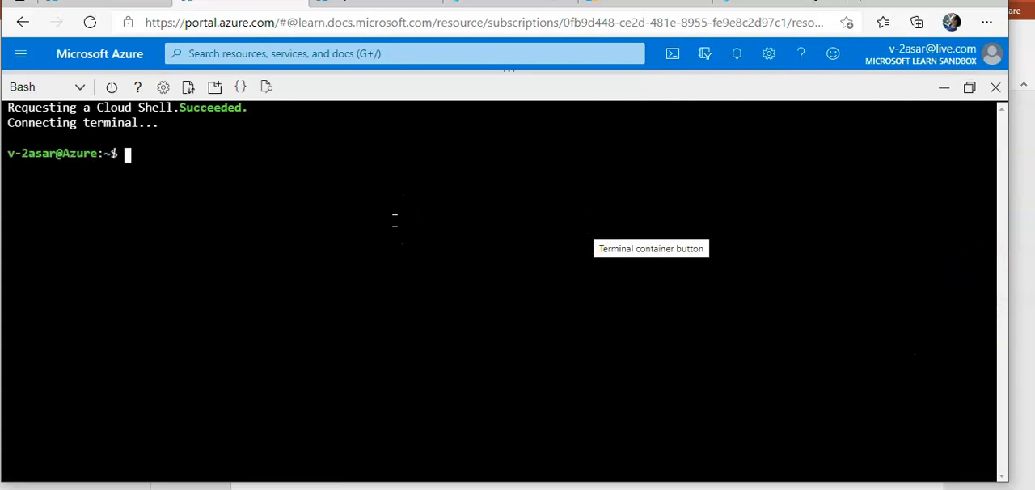
Step: Change into BestBikeApp and start it with dotnet run, listening on localhost:5000
{"action": "type", "text": "cd"}
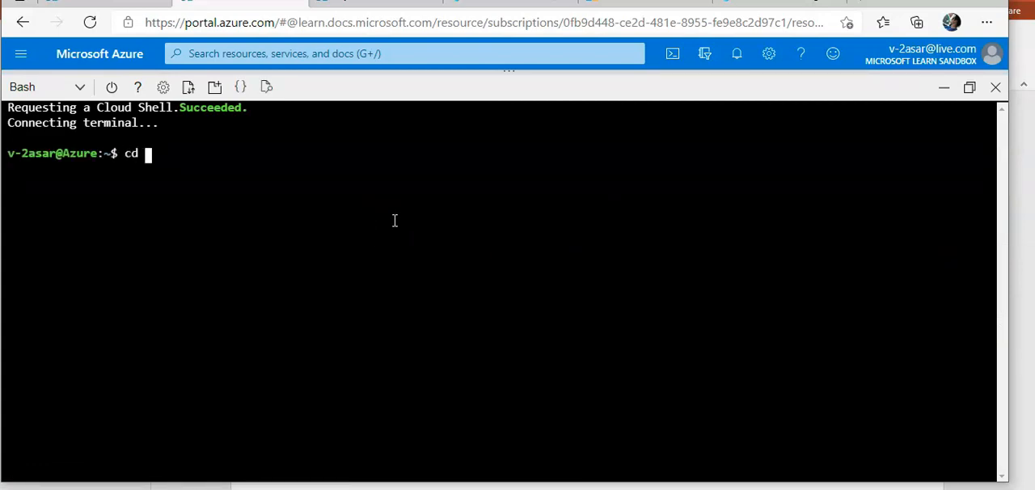
{"action": "type", "text": "BestBikeApp/"}
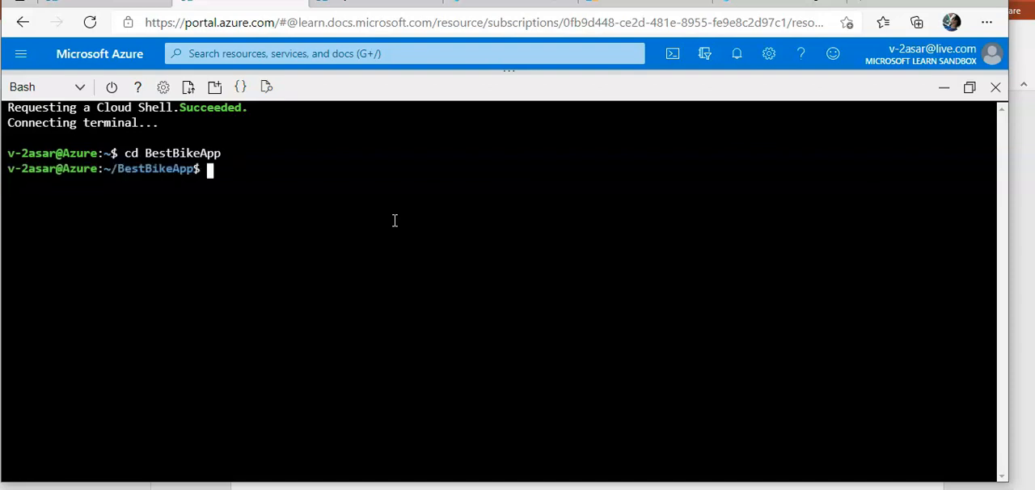
{"action": "type", "text": "dotnet run"}
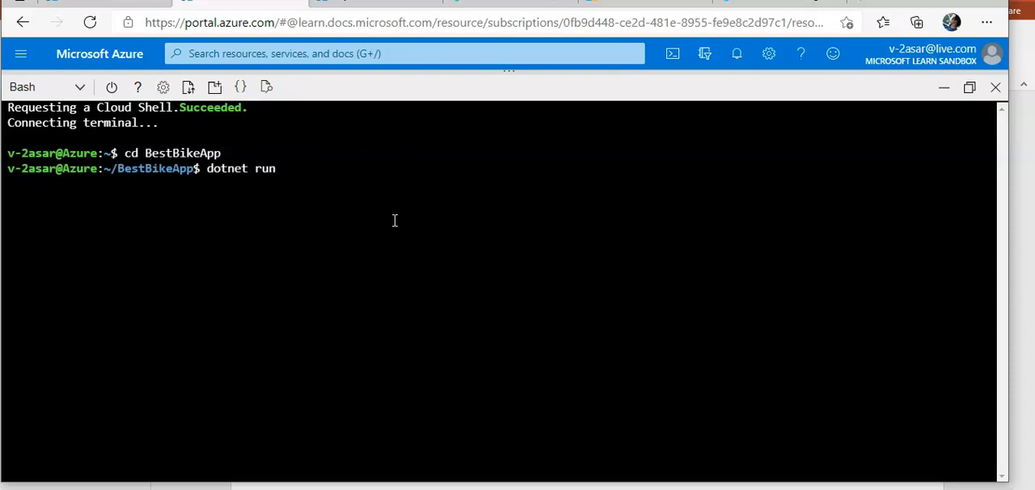
{"action": "key", "text": "enter"}
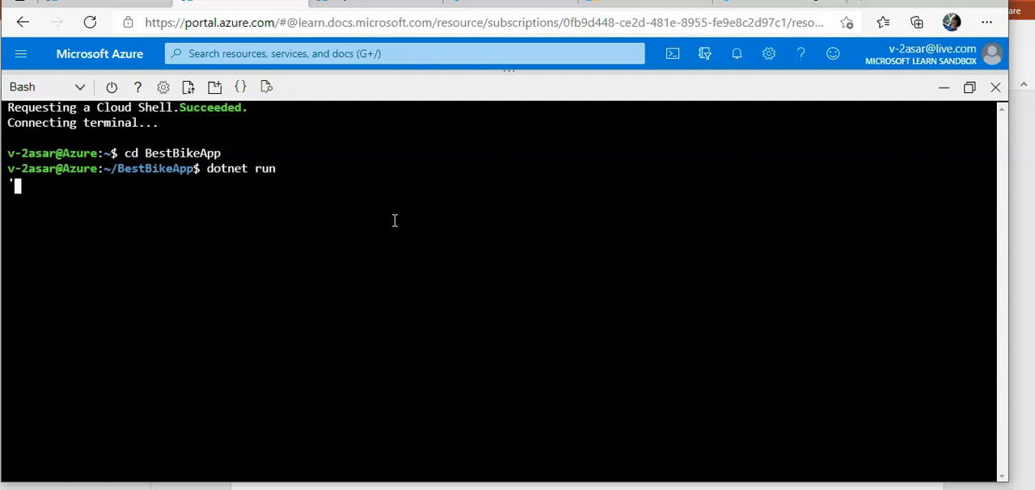
{"action": "key", "text": "ctrl+c"}
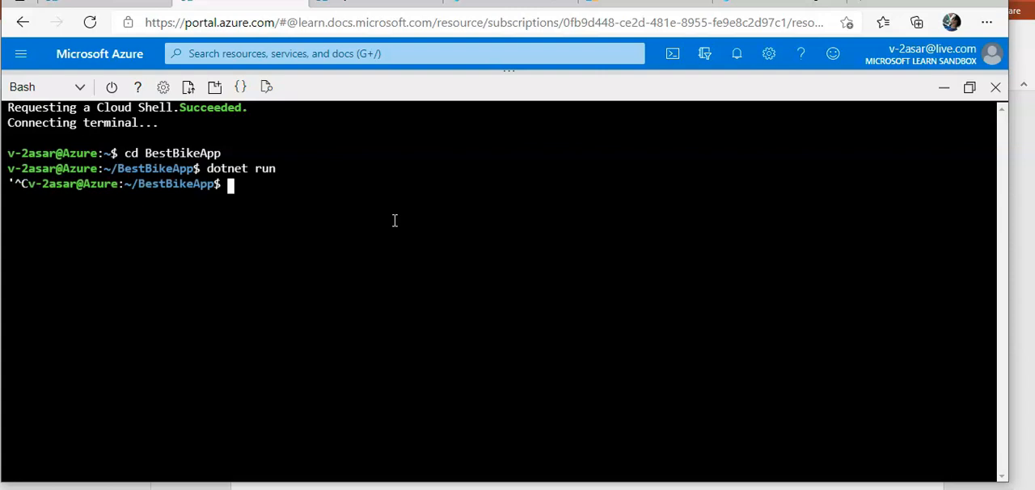
{"action": "type", "text": "dotnet run"}
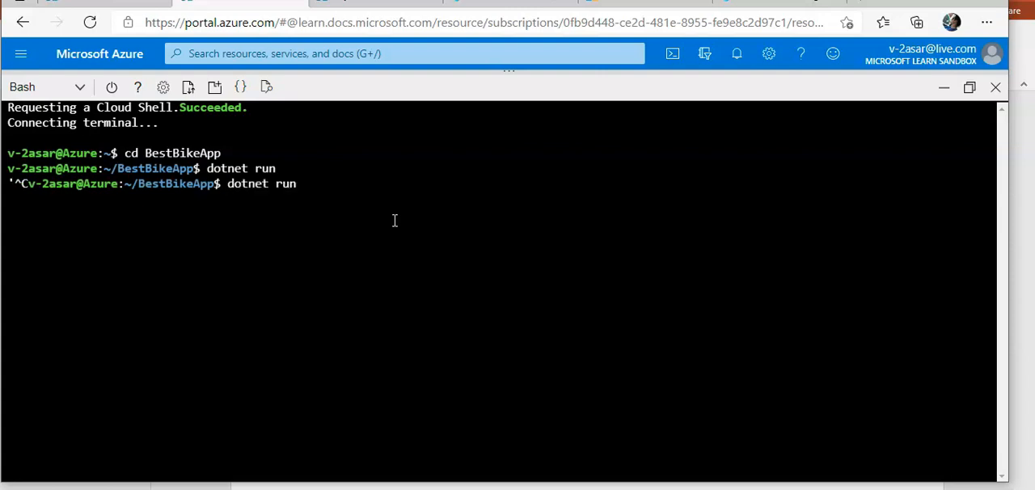
{"action": "key", "text": "Return"}
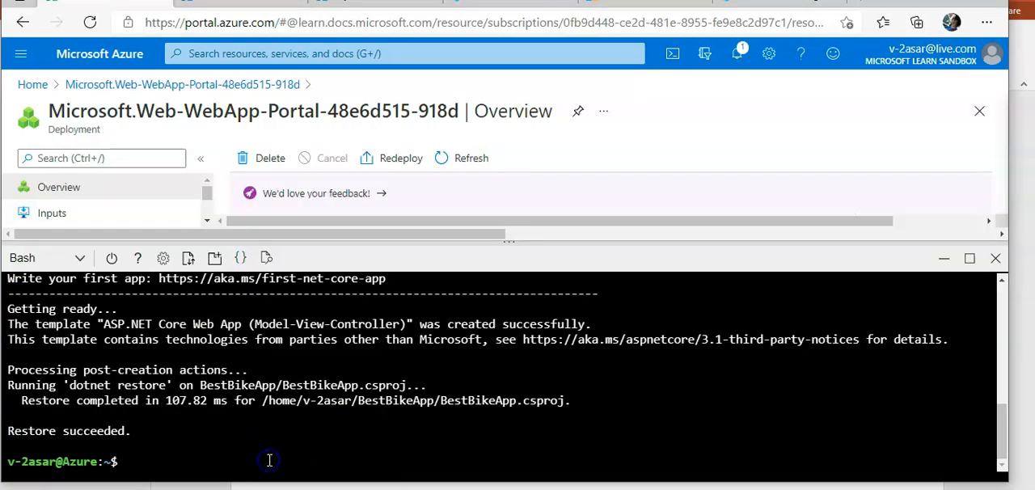
Step: Begin a cd into BestBikeApp and a curl check of the running app
{"action": "type", "text": "cd b"}
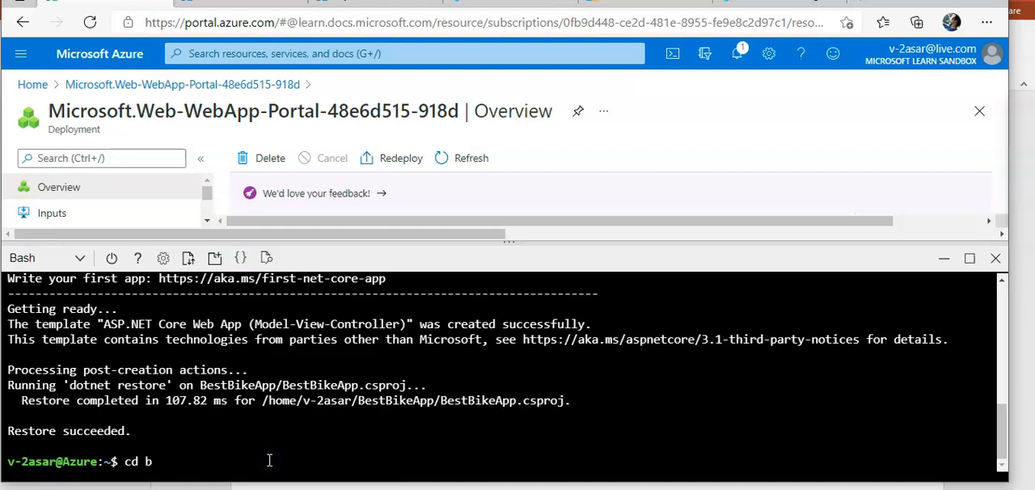
{"action": "type", "text": "est"}
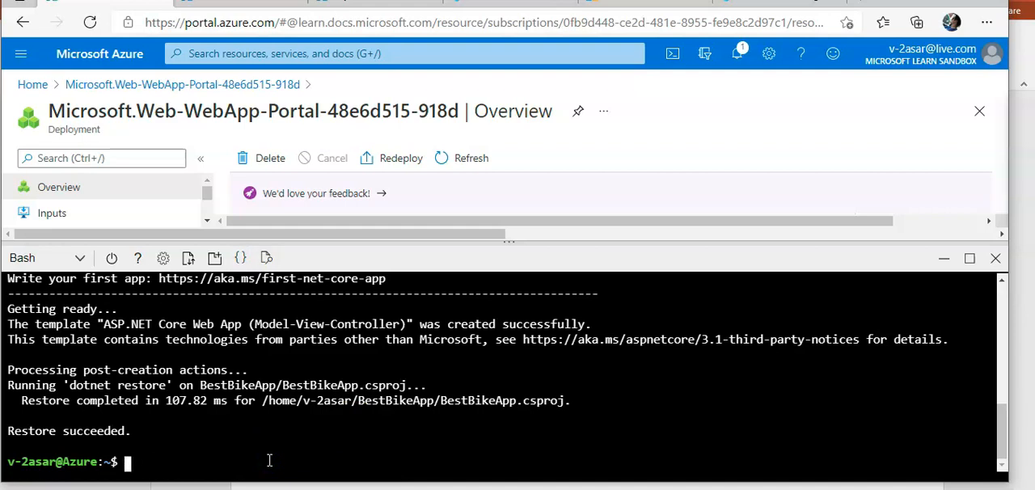
{"action": "type", "text": "curl"}
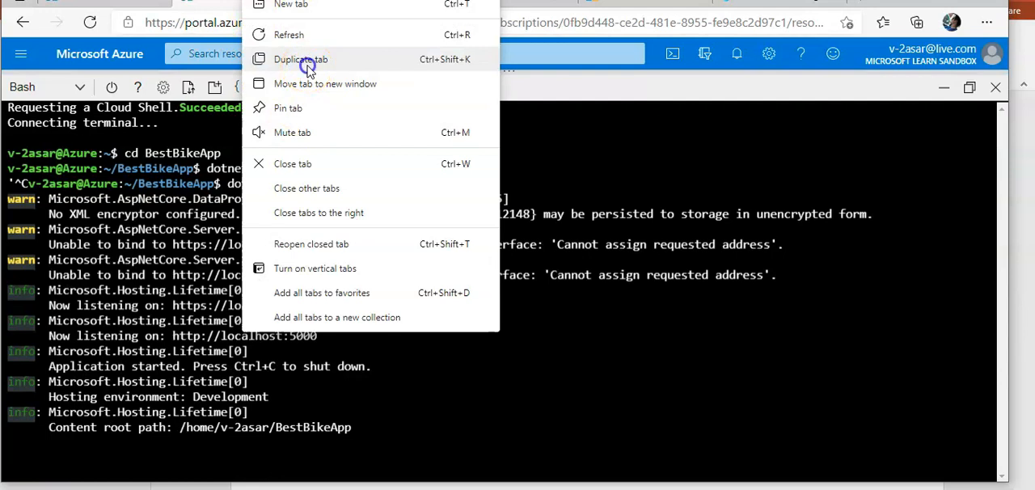
Step: Duplicate the portal tab and bring up a Cloud Shell pane beside the asar app
{"action": "left_click", "coordinate": [300, 59]}
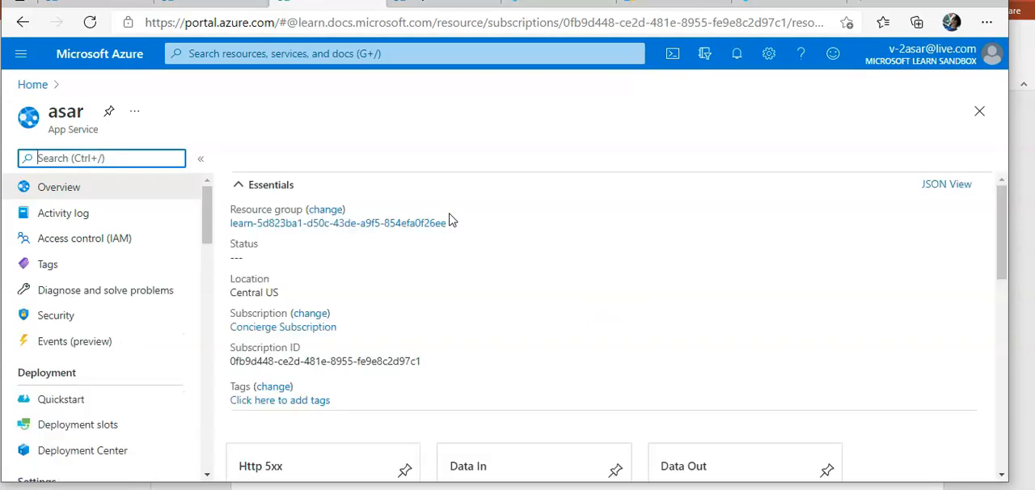
{"action": "left_click", "coordinate": [585, 157]}
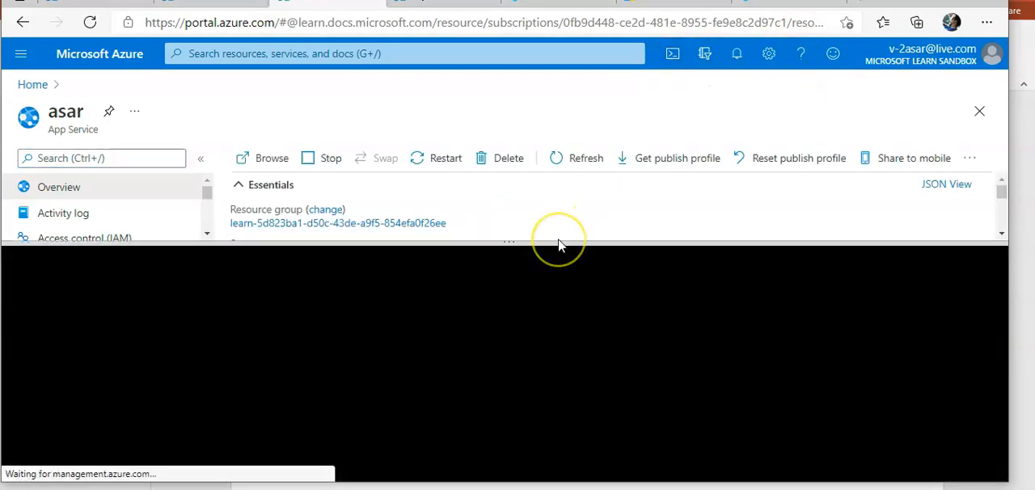
{"action": "mouse_move", "coordinate": [593, 252]}
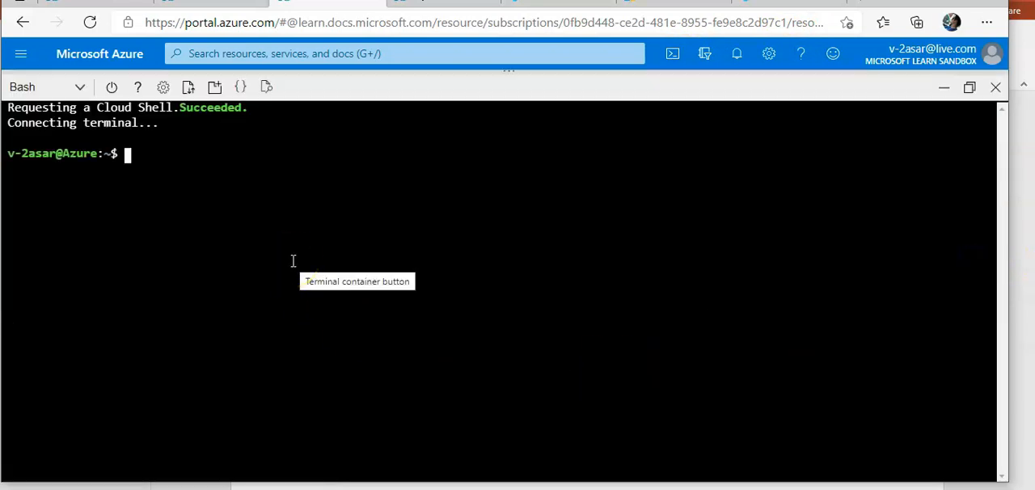
{"action": "type", "text": "cd b"}
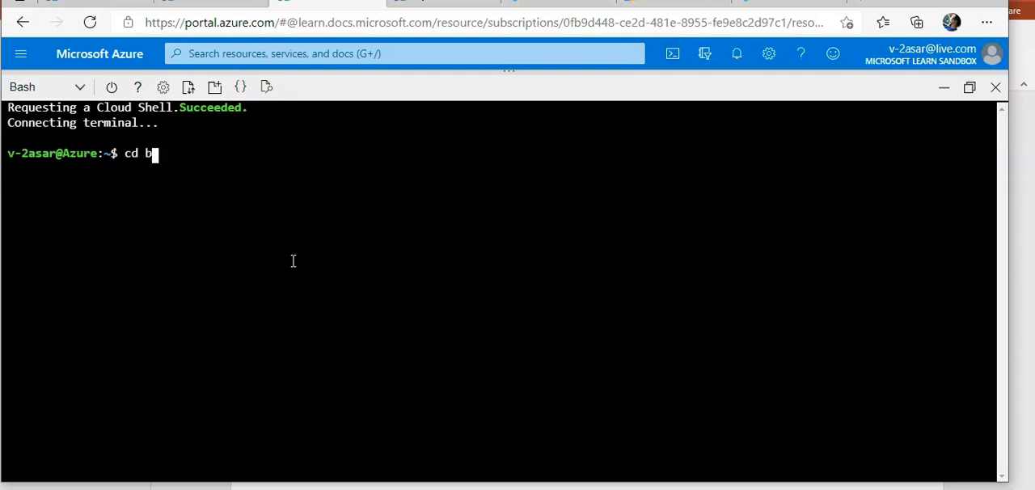
{"action": "type", "text": "est"}
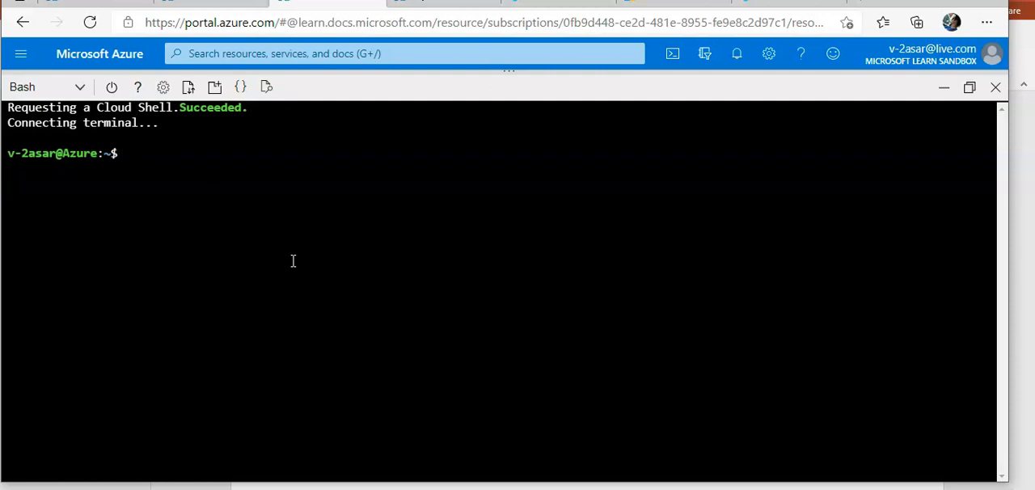
{"action": "type", "text": "curl"}
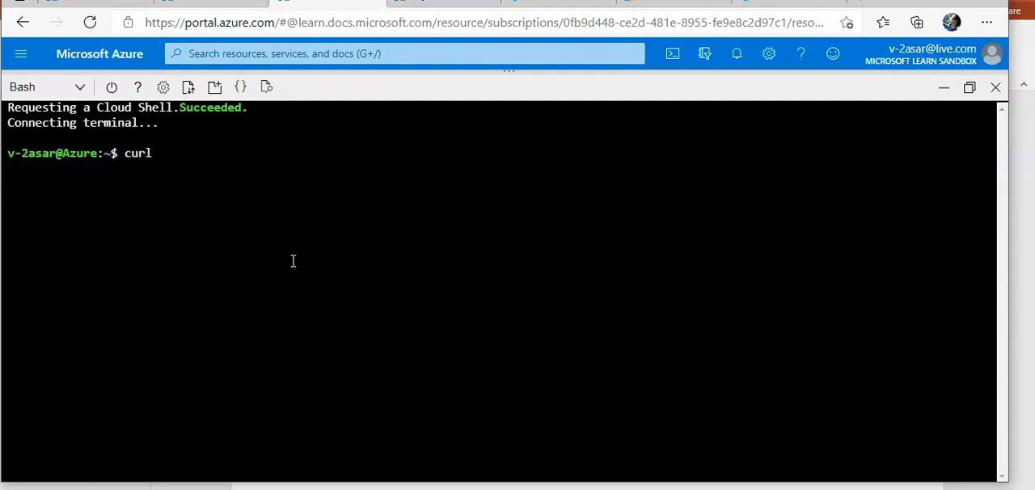
{"action": "type", "text": "-kL"}
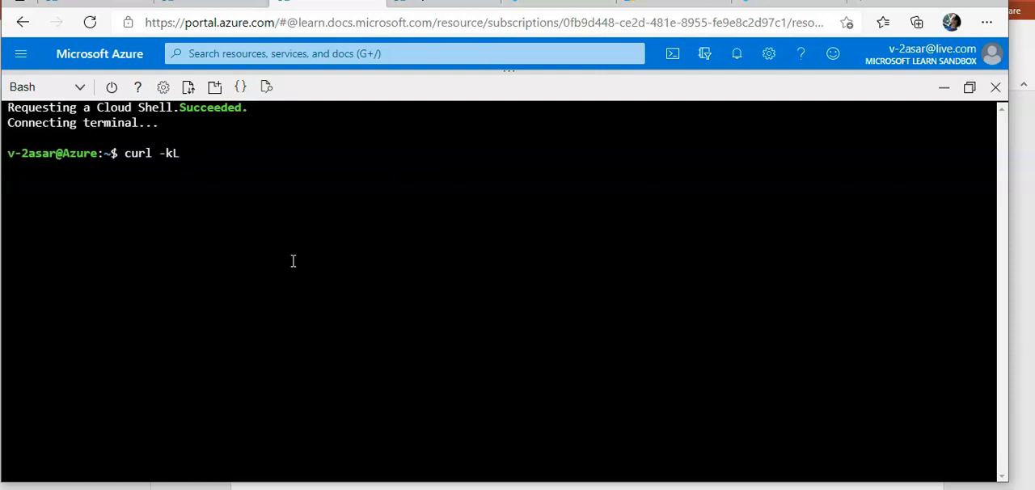
{"action": "type", "text": "http://12"}
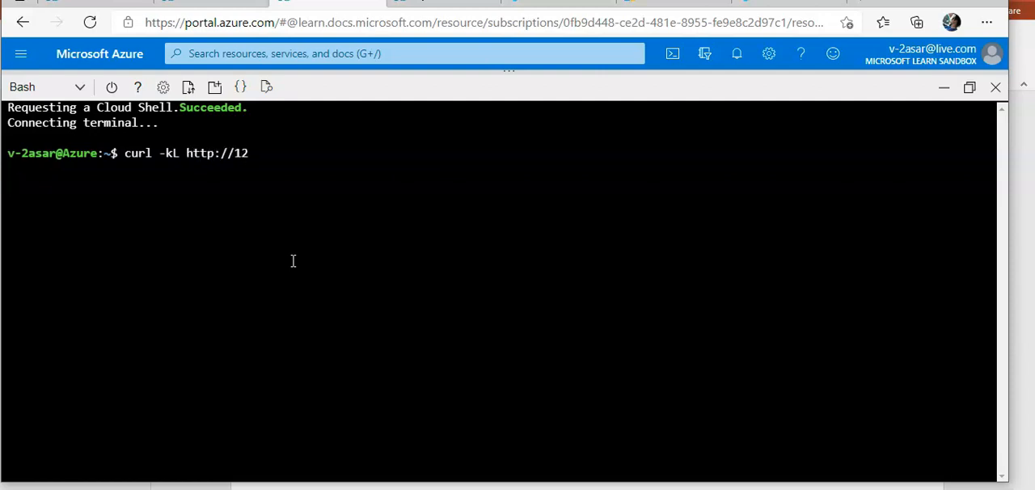
{"action": "type", "text": "7.0.0"}
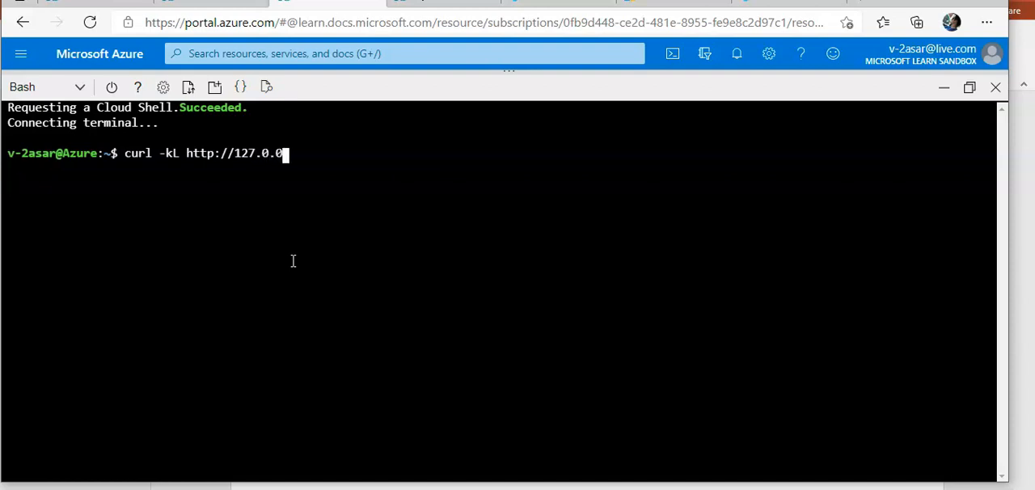
{"action": "type", "text": "1"}
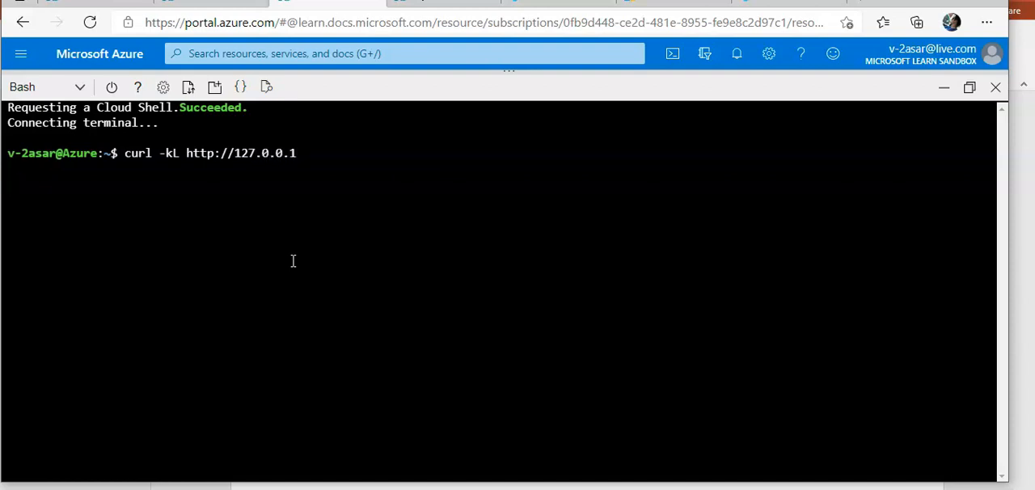
{"action": "type", "text": ":5000"}
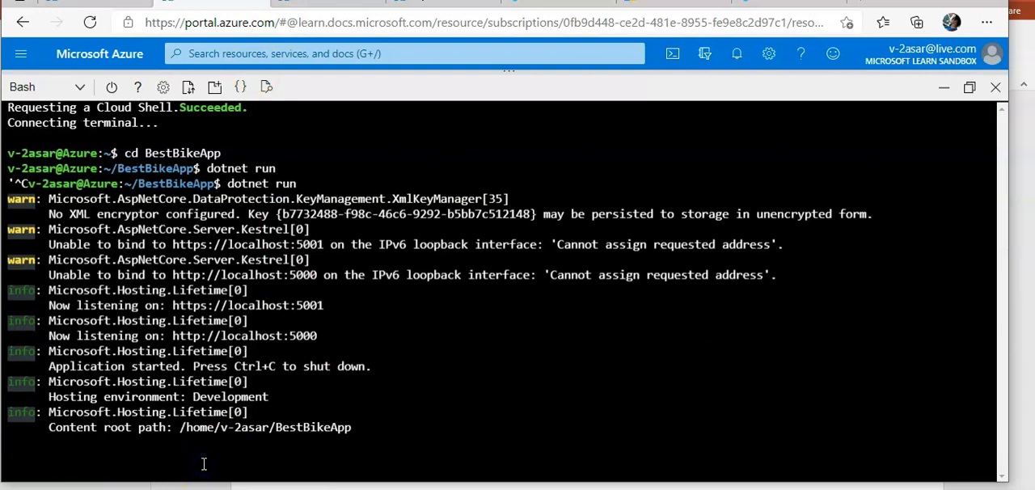
{"action": "key", "text": "ctrl+c"}
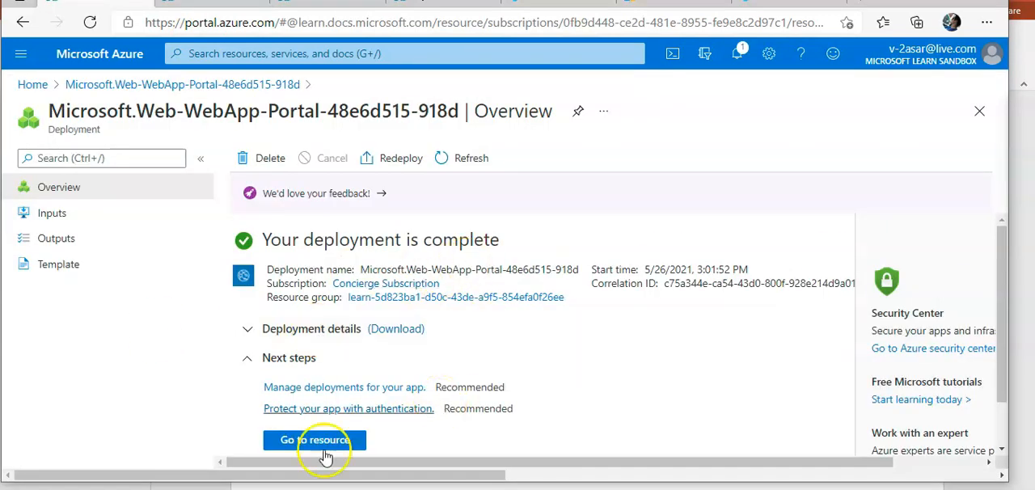
Step: Go to the deployed asar resource and show its Deployment Center settings
{"action": "left_click", "coordinate": [314, 440]}
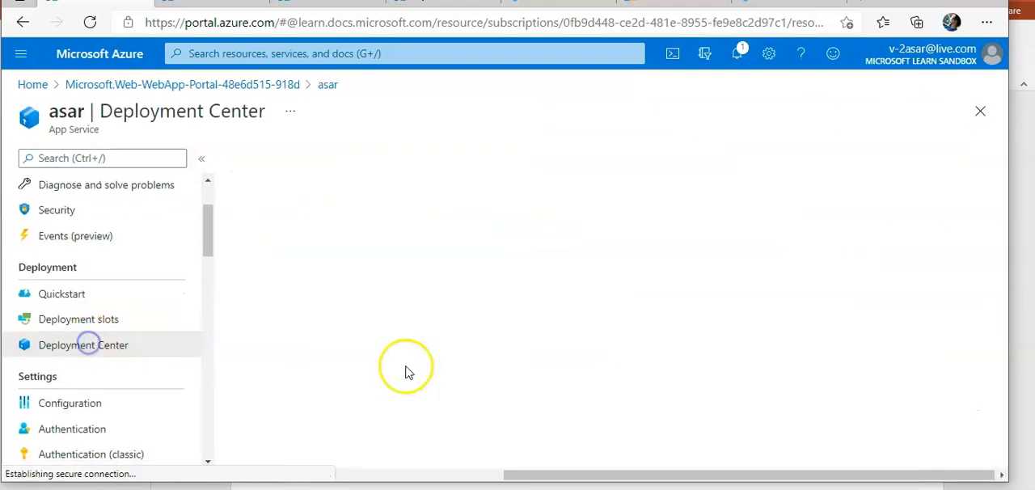
{"action": "left_click", "coordinate": [83, 345]}
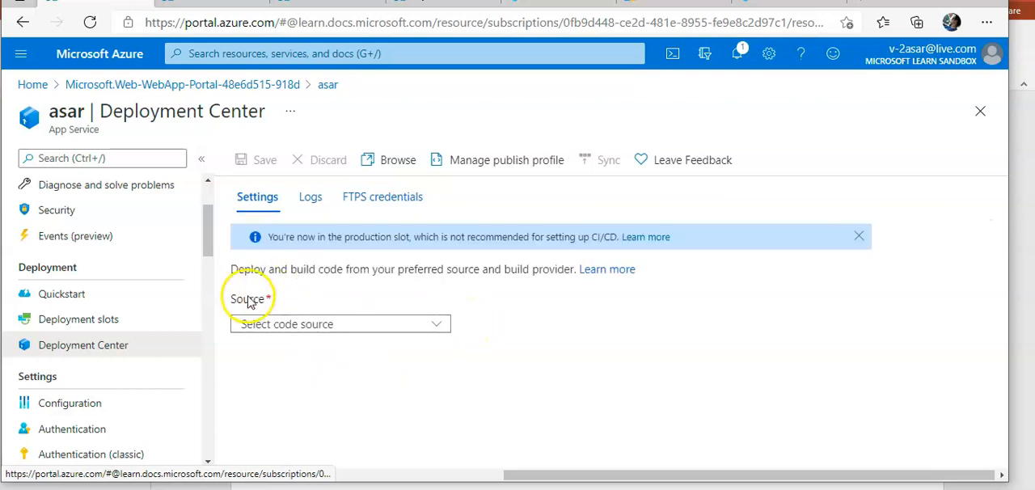
{"action": "scroll", "scroll_direction": "down", "scroll_amount": 3}
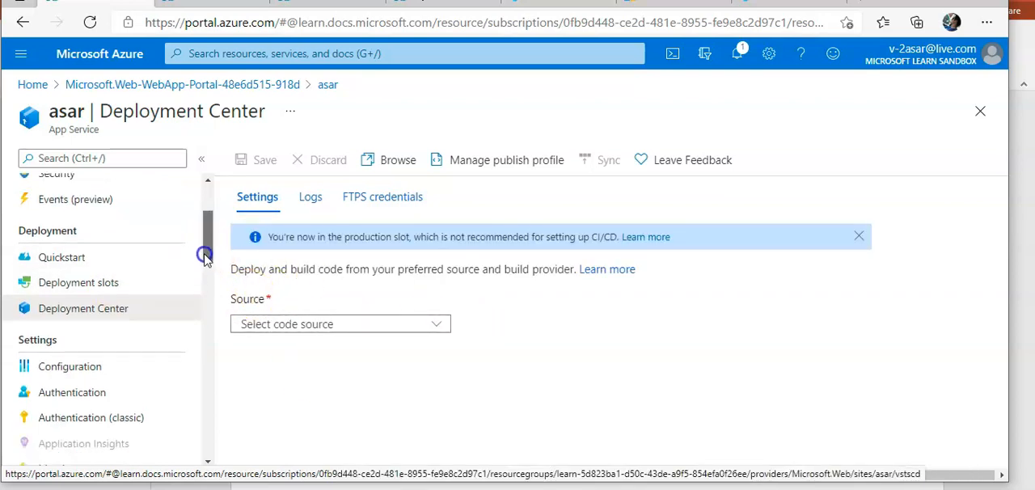
{"action": "scroll", "scroll_direction": "down", "scroll_amount": 3}
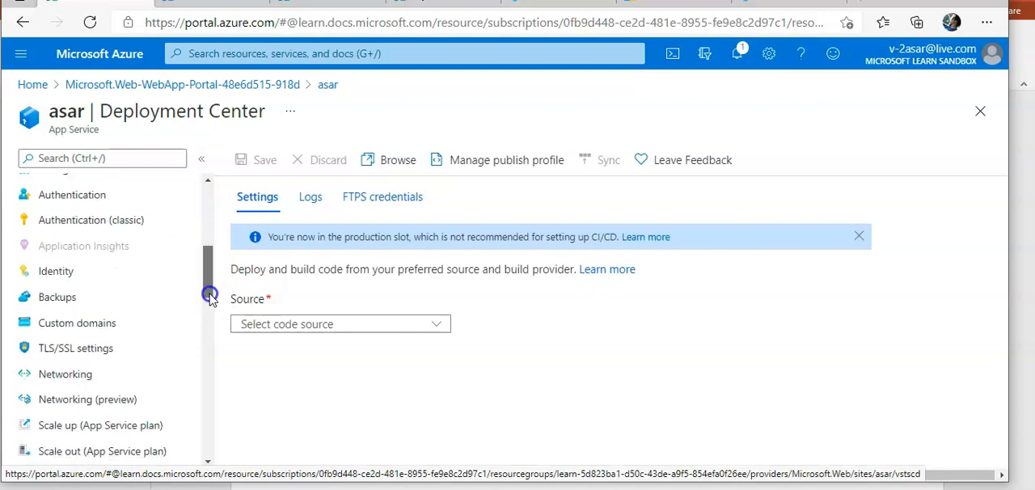
{"action": "scroll", "scroll_direction": "down", "scroll_amount": 3}
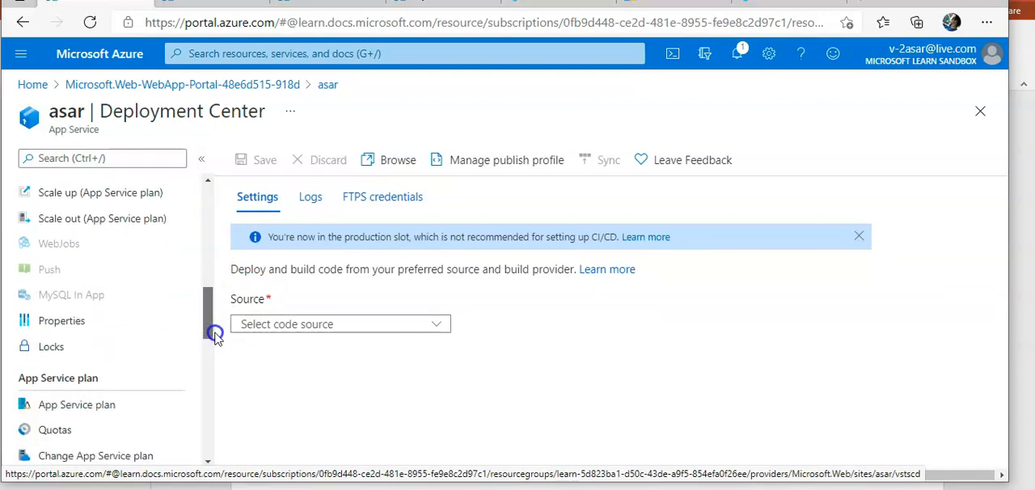
{"action": "scroll", "scroll_direction": "down", "scroll_amount": 3}
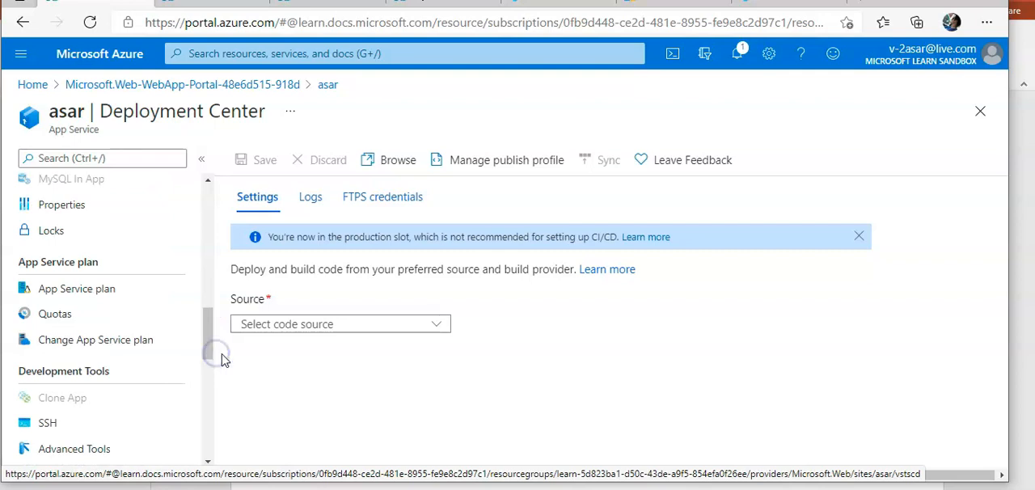
{"action": "mouse_move", "coordinate": [688, 338]}
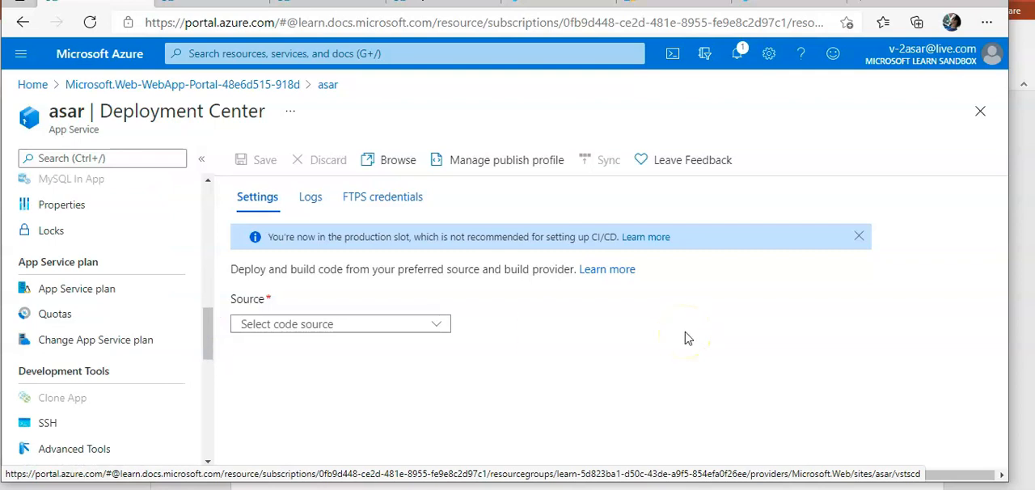
{"action": "mouse_move", "coordinate": [688, 338]}
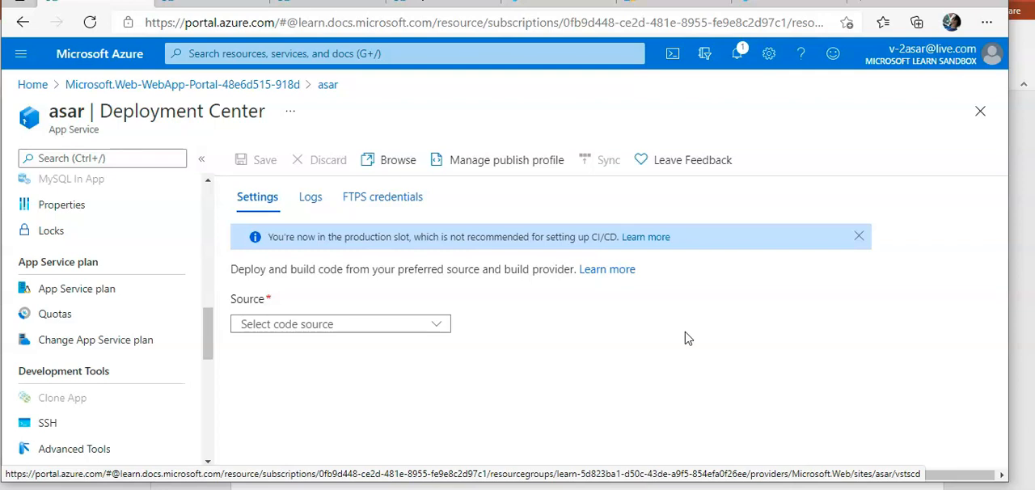
{"action": "mouse_move", "coordinate": [908, 453]}
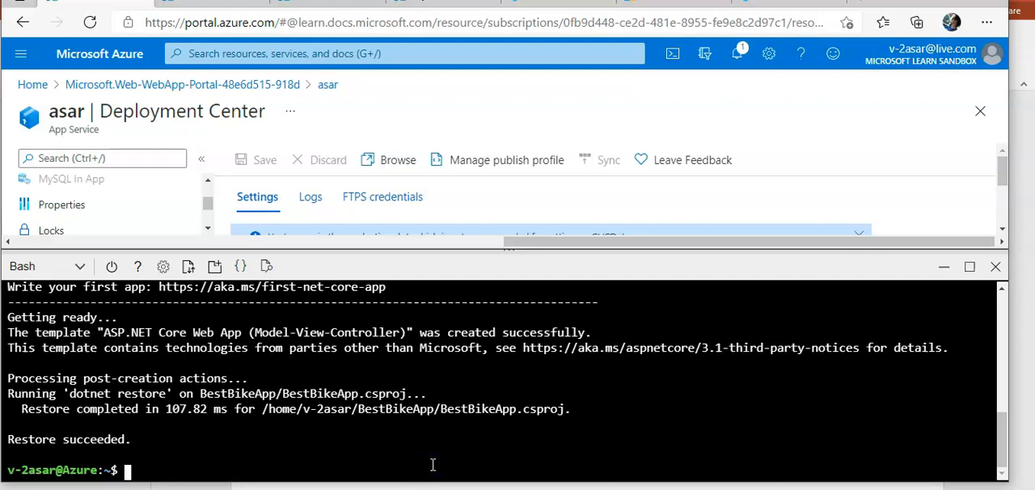
Step: Run dotnet publish -o pub inside the BestBikeApp folder
{"action": "type", "text": "cd"}
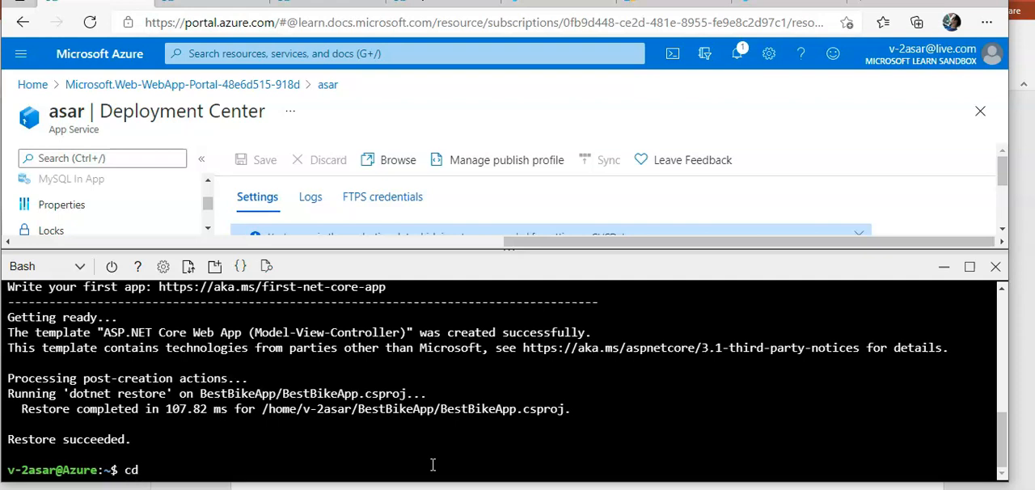
{"action": "type", "text": "be"}
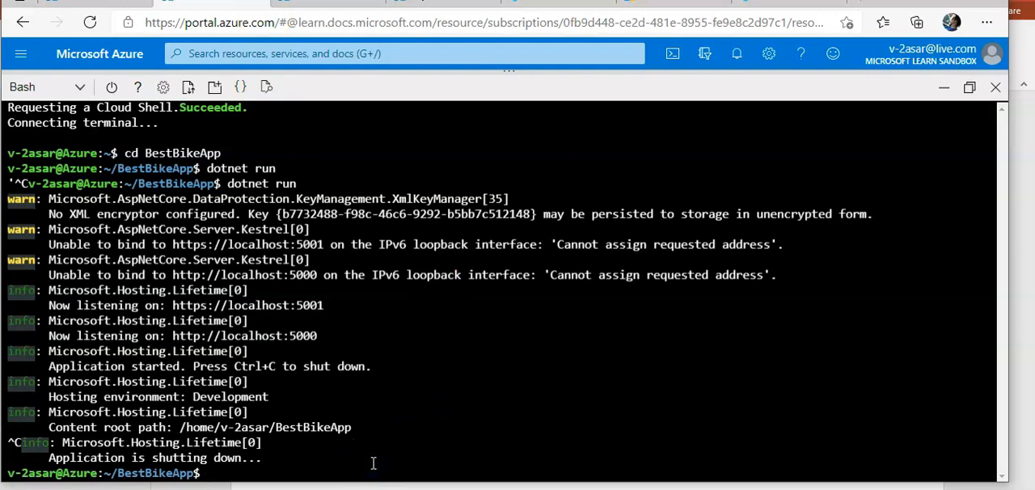
{"action": "type", "text": "dotnet publis"}
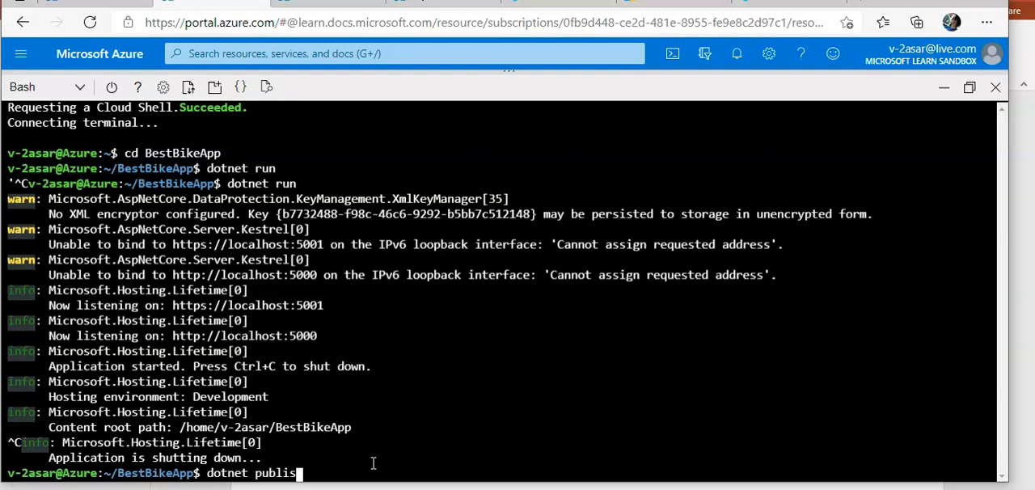
{"action": "type", "text": "h"}
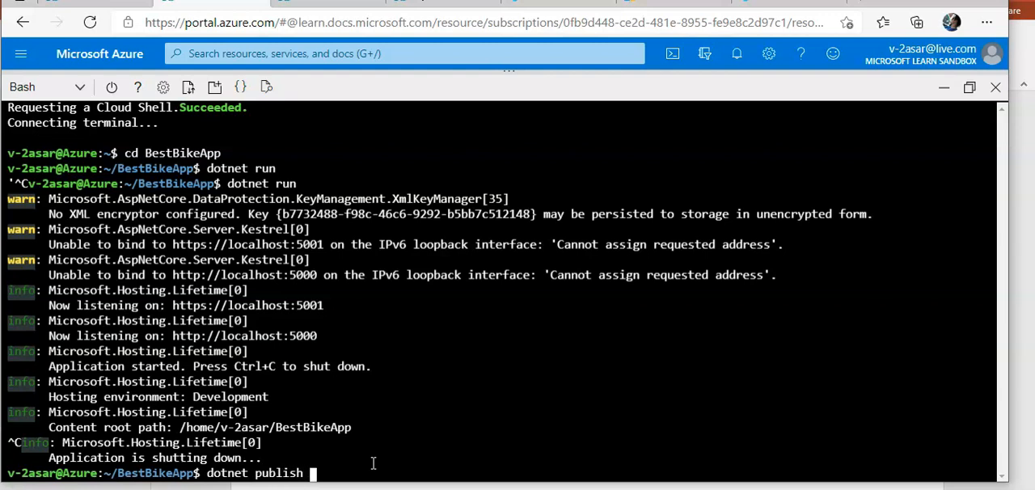
{"action": "type", "text": "-o p"}
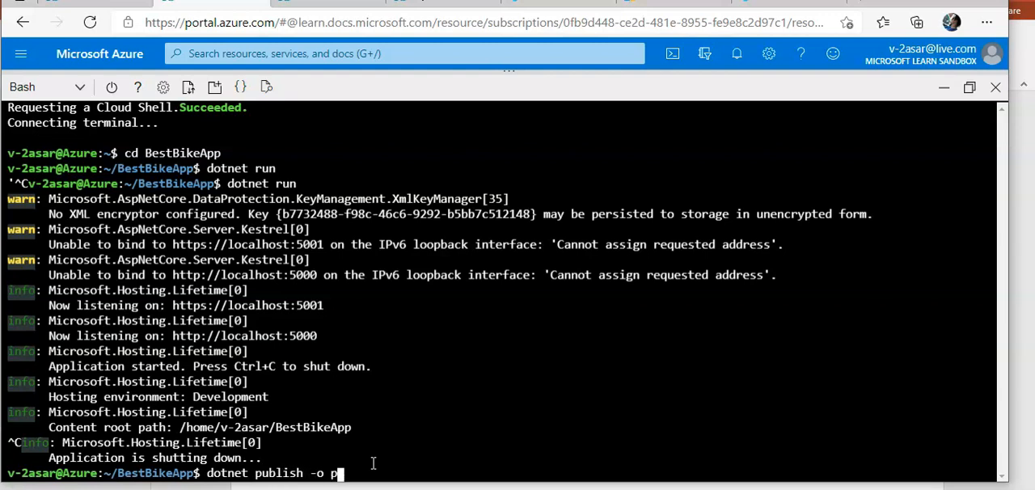
{"action": "type", "text": "ub"}
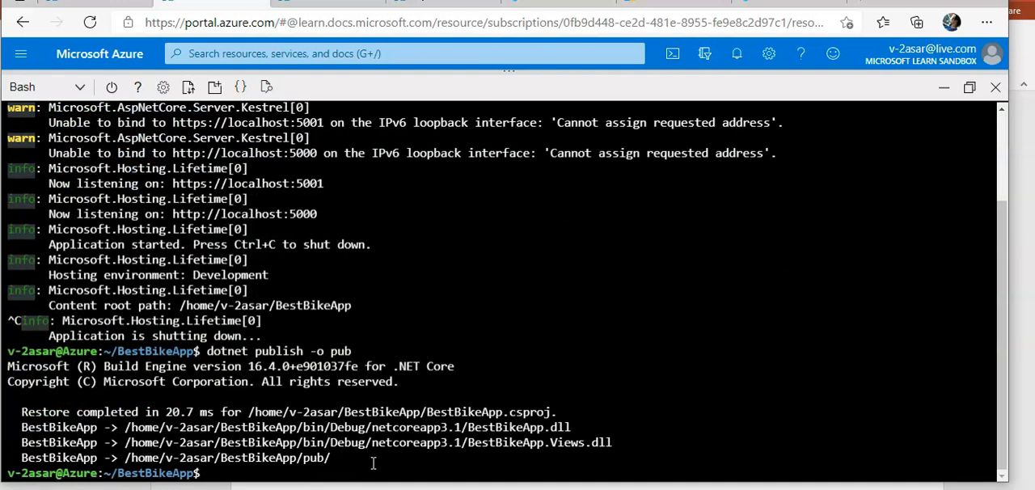
Step: Inside pub, run zip -r site.zip * to archive the published files
{"action": "type", "text": "cd pub"}
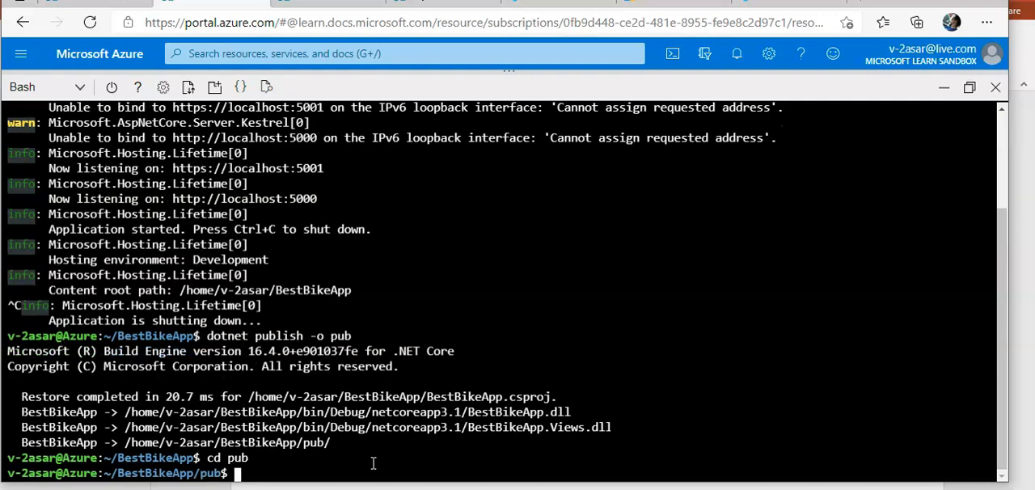
{"action": "type", "text": "z"}
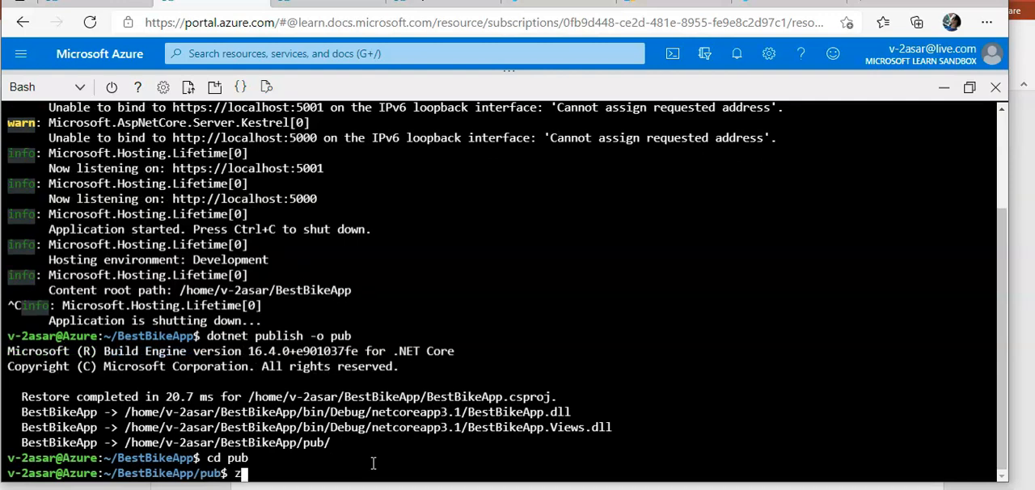
{"action": "type", "text": "ip -r"}
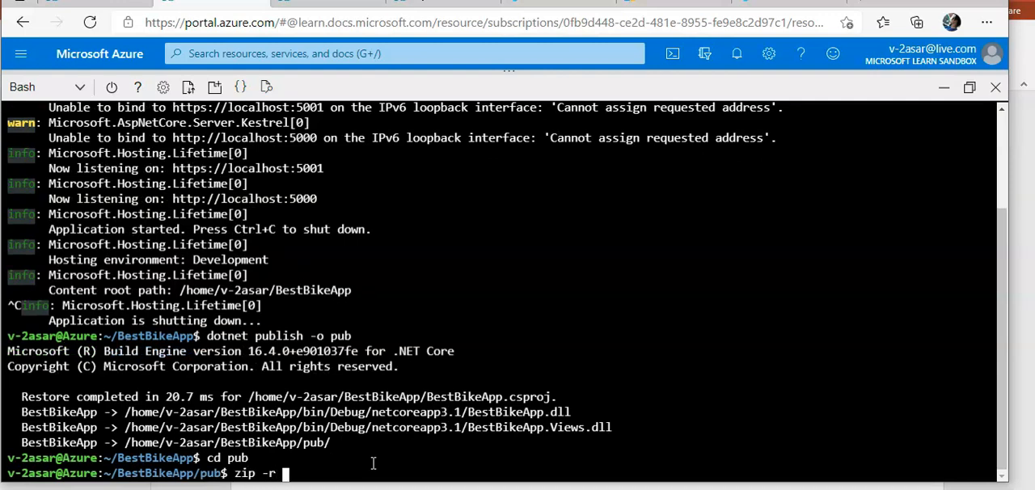
{"action": "type", "text": "site"}
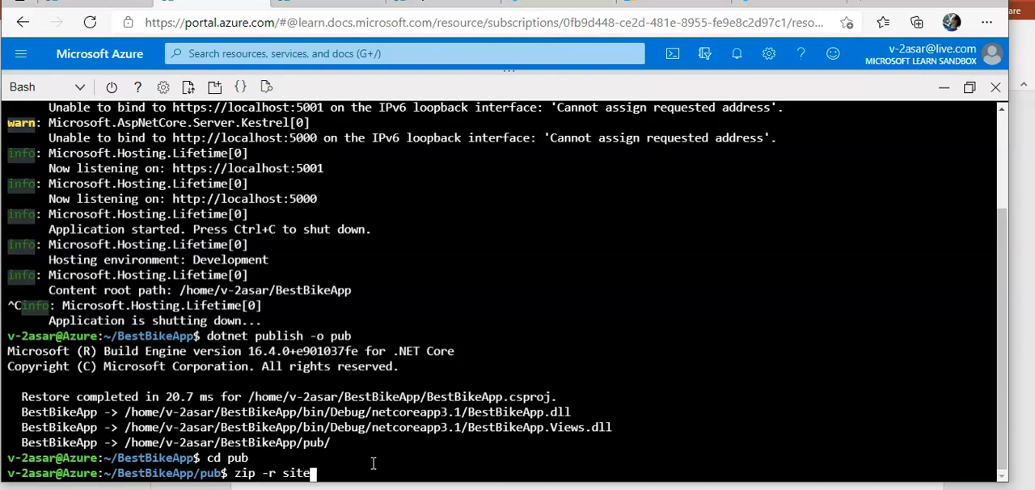
{"action": "type", "text": ".zip"}
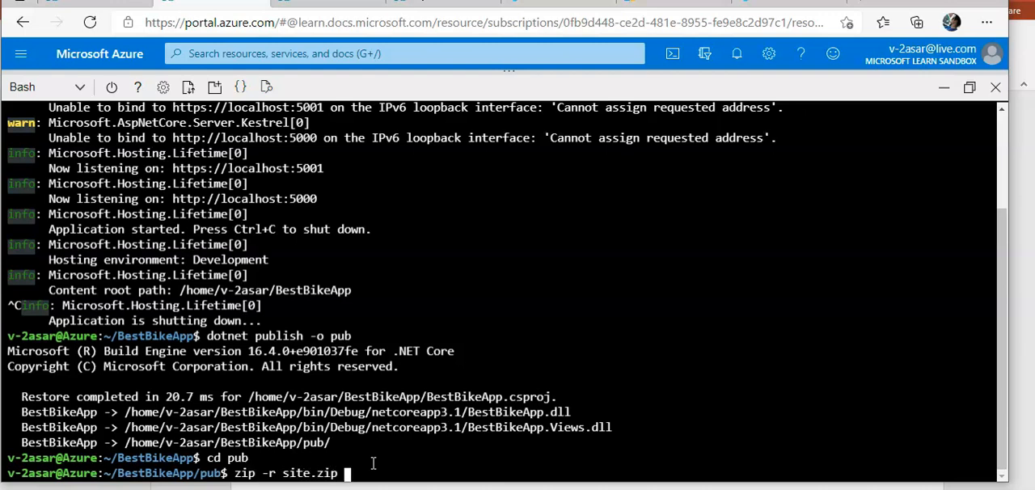
{"action": "type", "text": "*"}
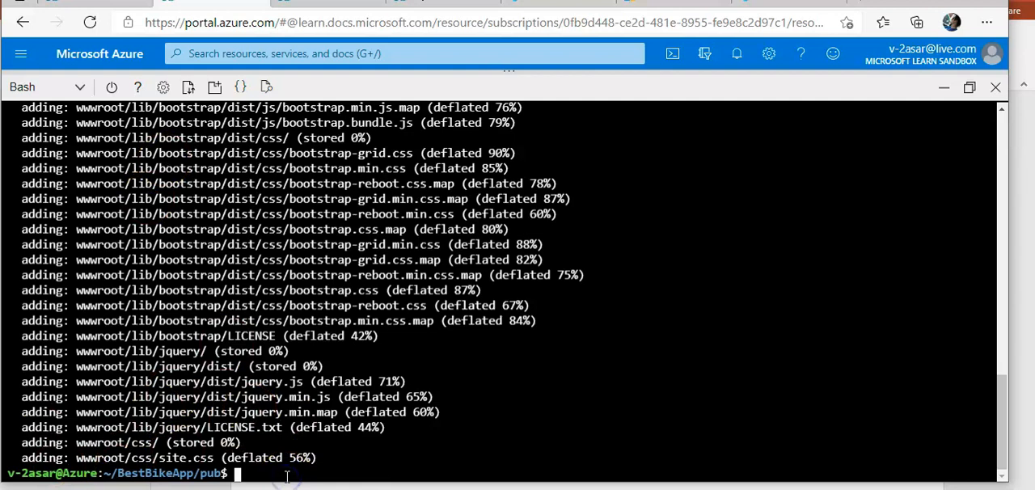
Step: Compose az webapp deployment source config-zip --src site.zip --resource-group learn..
{"action": "type", "text": "az webapp deployment source confi"}
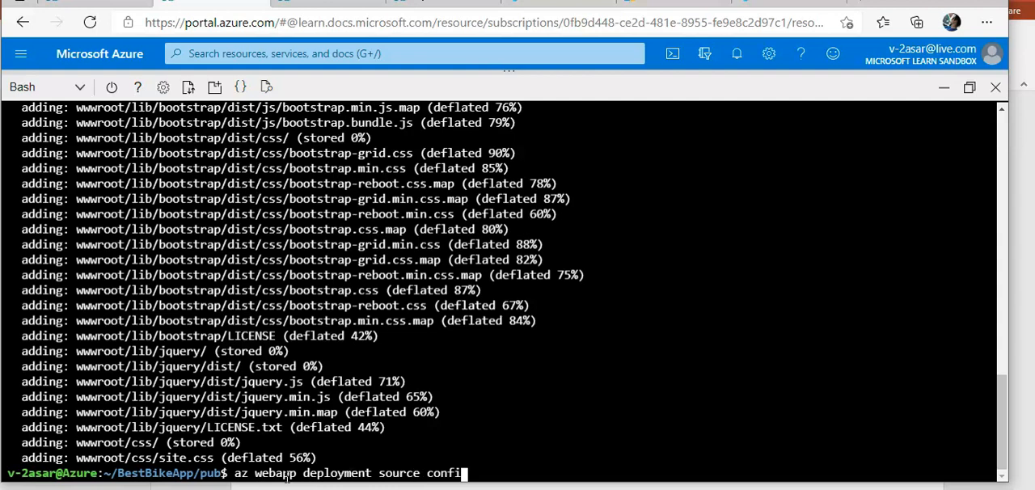
{"action": "type", "text": "g-zip --"}
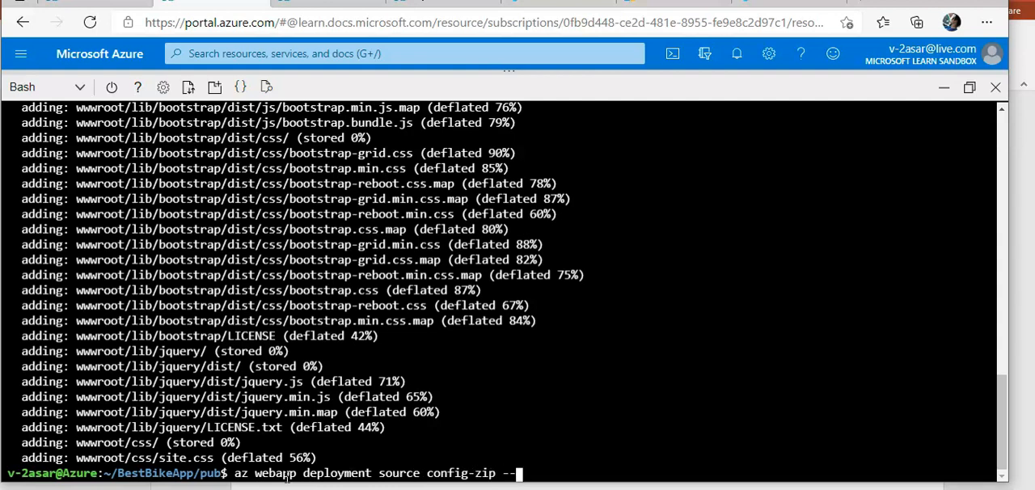
{"action": "type", "text": "src"}
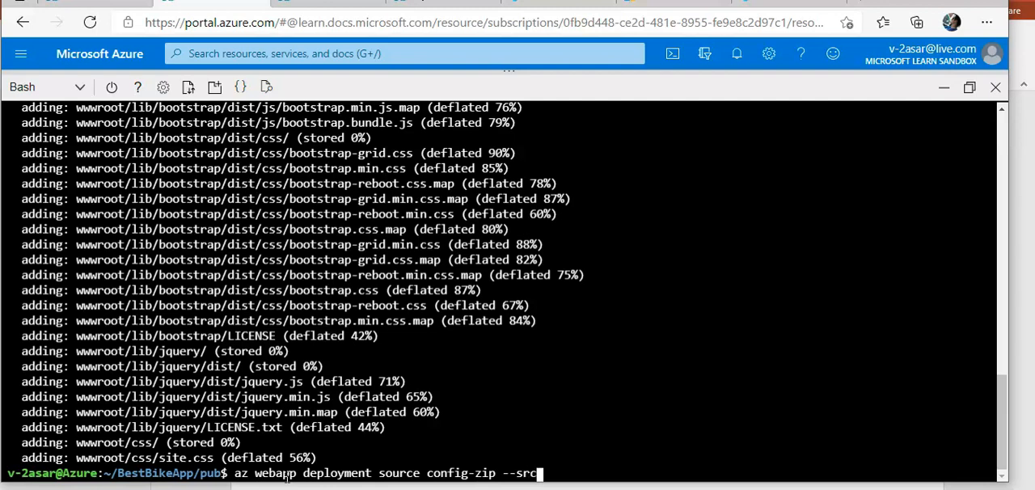
{"action": "type", "text": "site."}
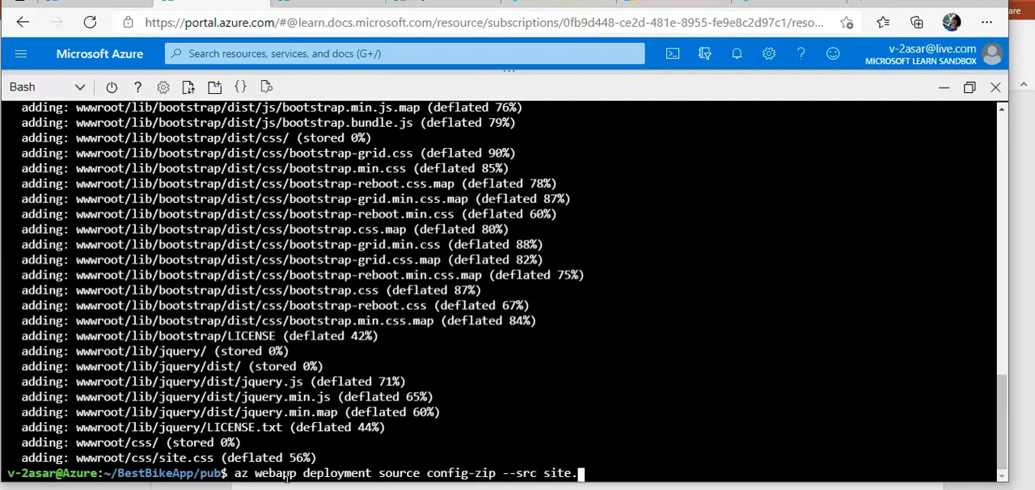
{"action": "type", "text": "zip --"}
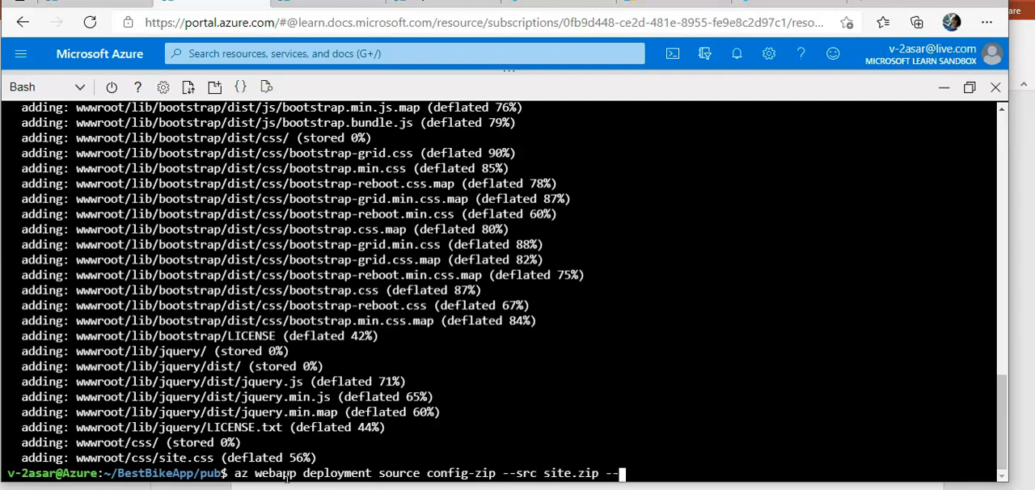
{"action": "type", "text": "resource"}
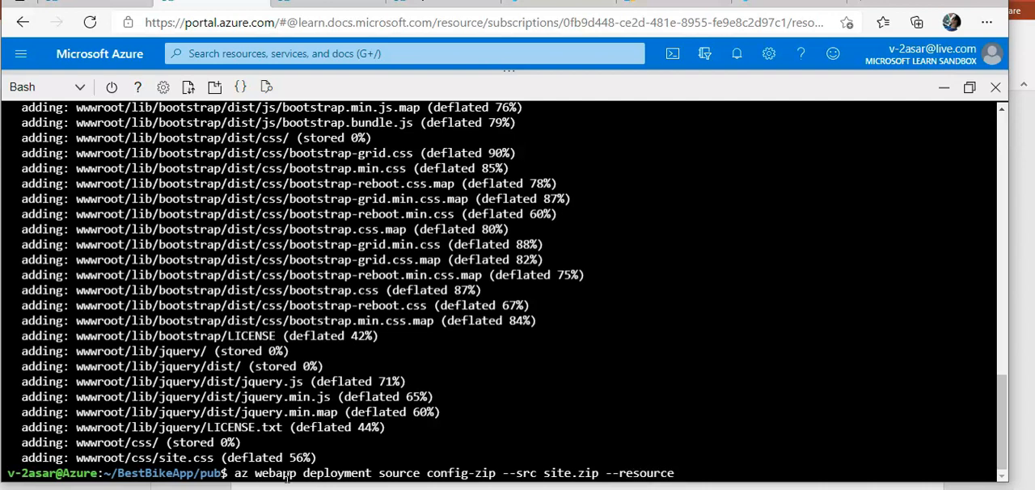
{"action": "type", "text": "-group"}
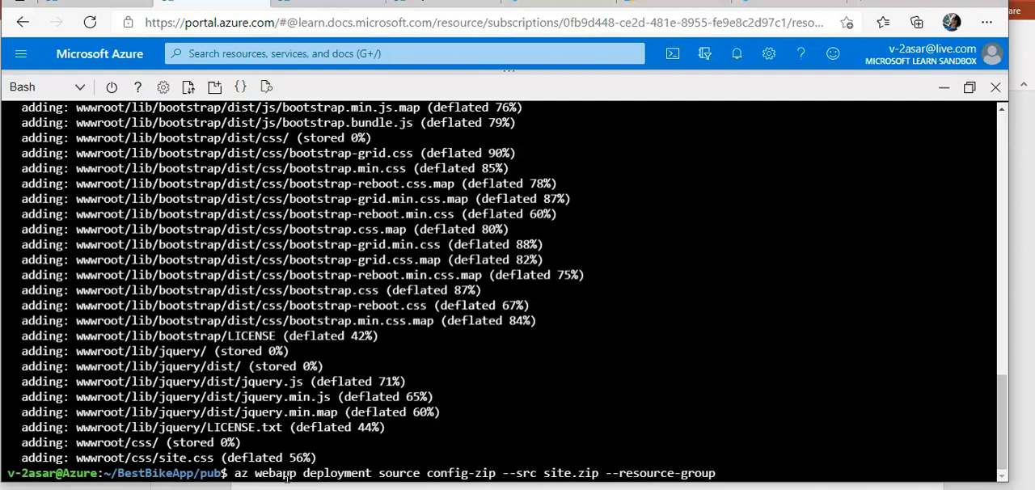
{"action": "type", "text": "lear"}
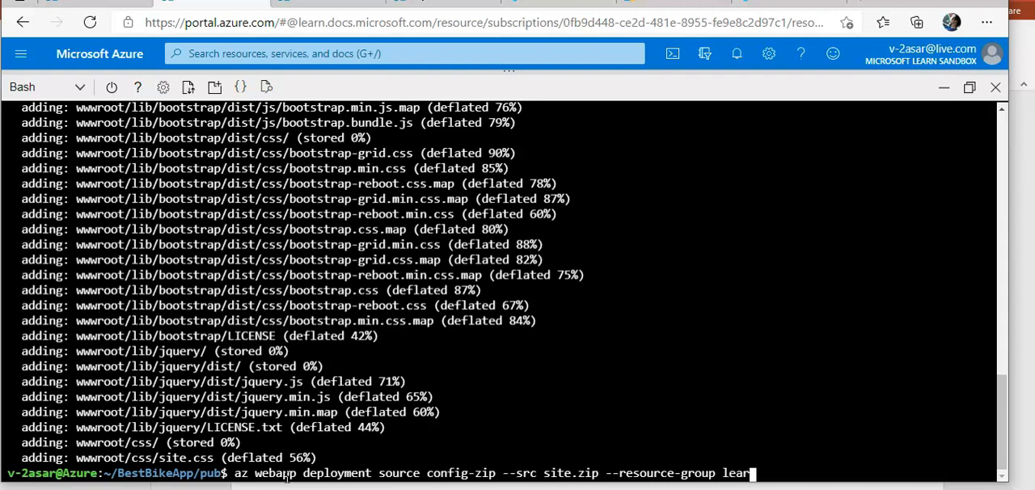
{"action": "type", "text": "n"}
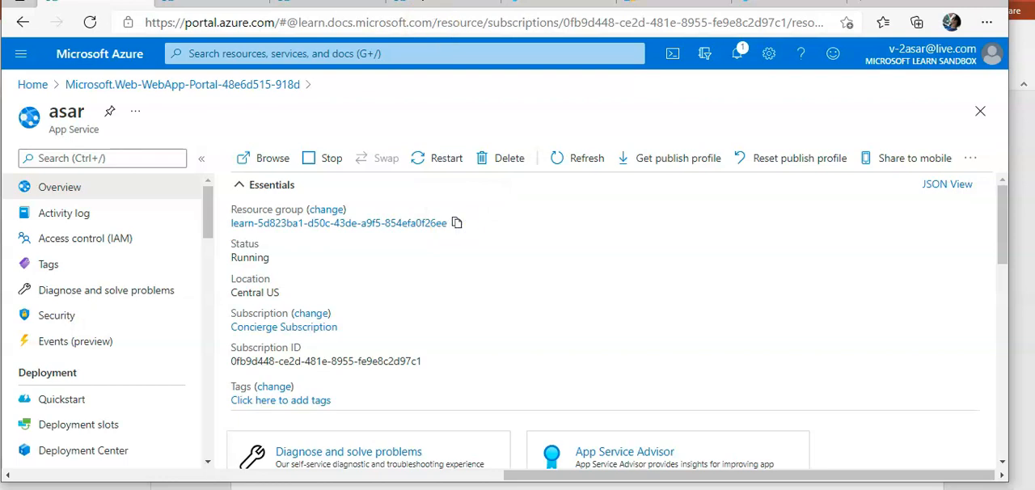
Step: Complete the config-zip command with the copied resource group and --name asar, and run the deployment
{"action": "left_click", "coordinate": [672, 53]}
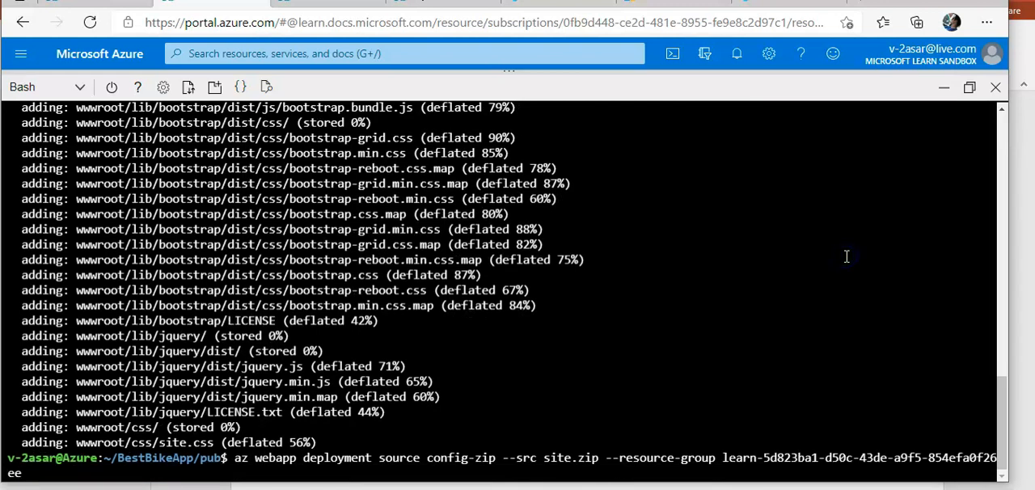
{"action": "type", "text": "--name"}
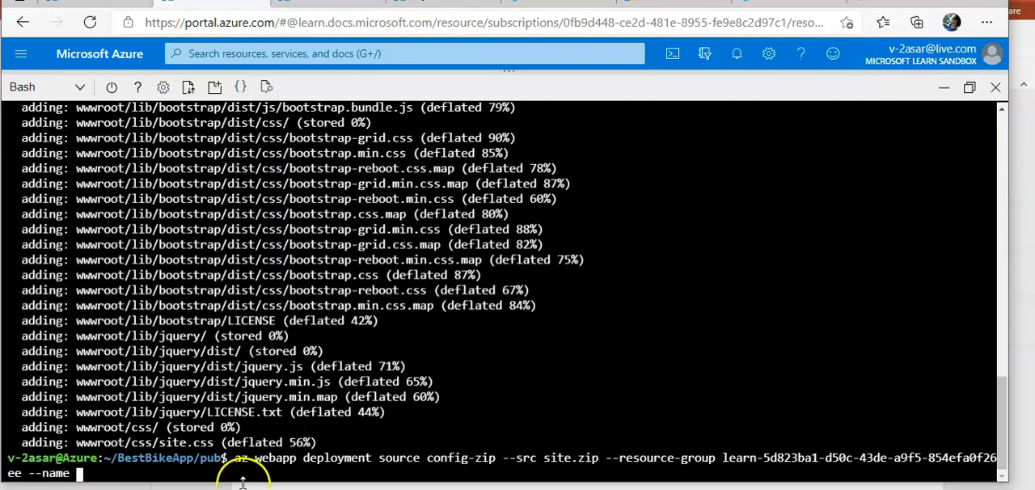
{"action": "type", "text": "https://asar.azurewebsites.net"}
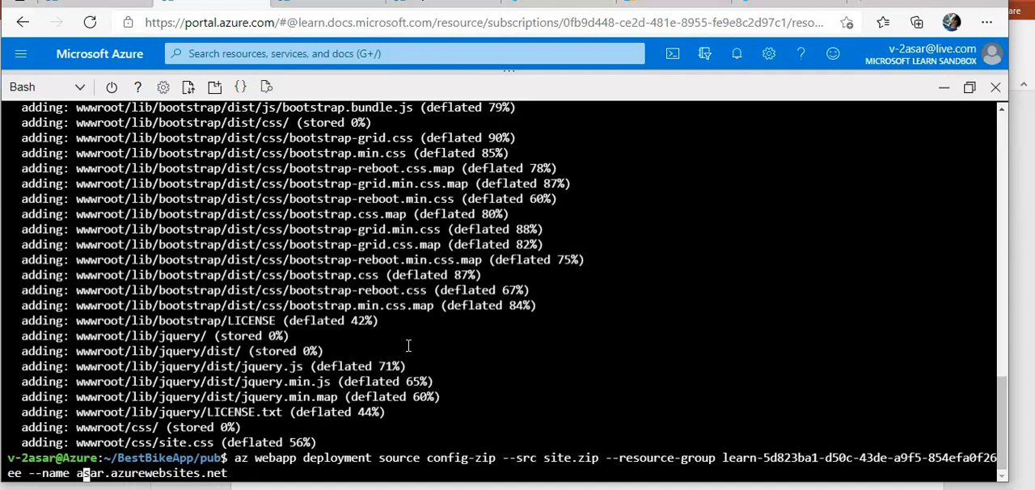
{"action": "scroll", "scroll_direction": "down", "scroll_amount": 3}
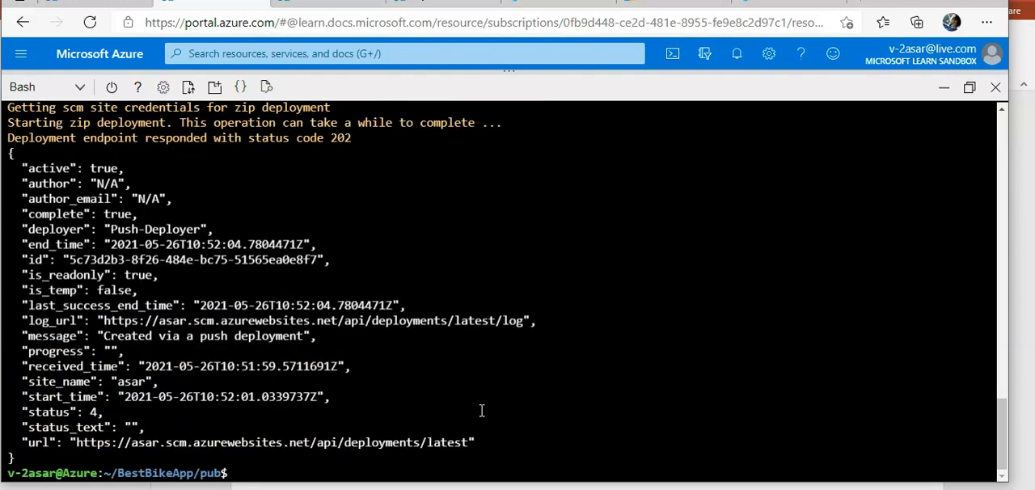
Step: Browse to asar.azurewebsites.net in a new tab to view the live site
{"action": "left_click", "coordinate": [239, 473]}
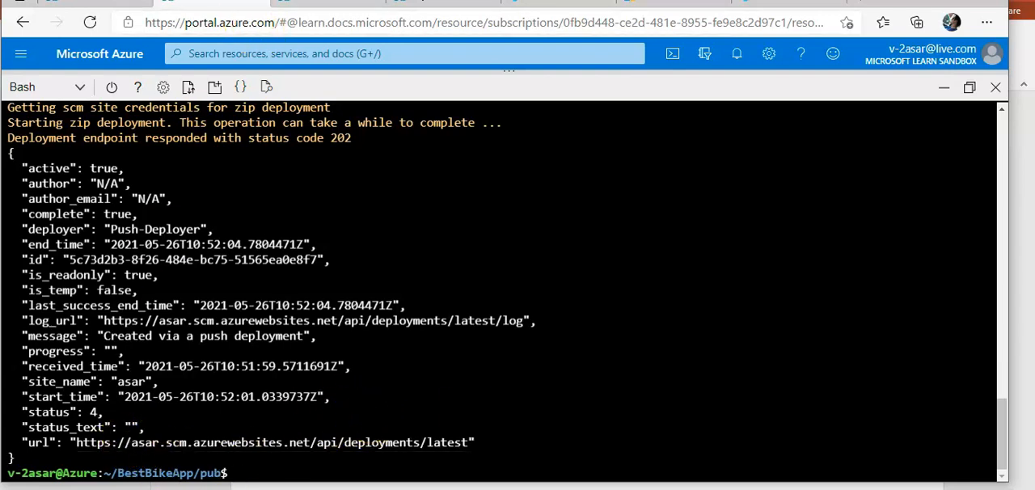
{"action": "type", "text": "asar.azurewebsites.net"}
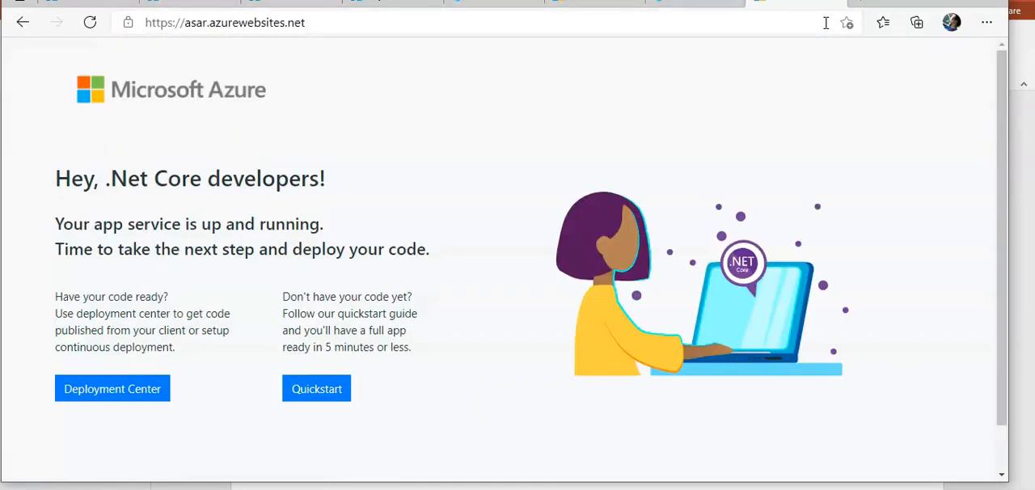
Step: Reload asar.azurewebsites.net so it serves the BestBikeApp Welcome page
{"action": "left_click", "coordinate": [90, 22]}
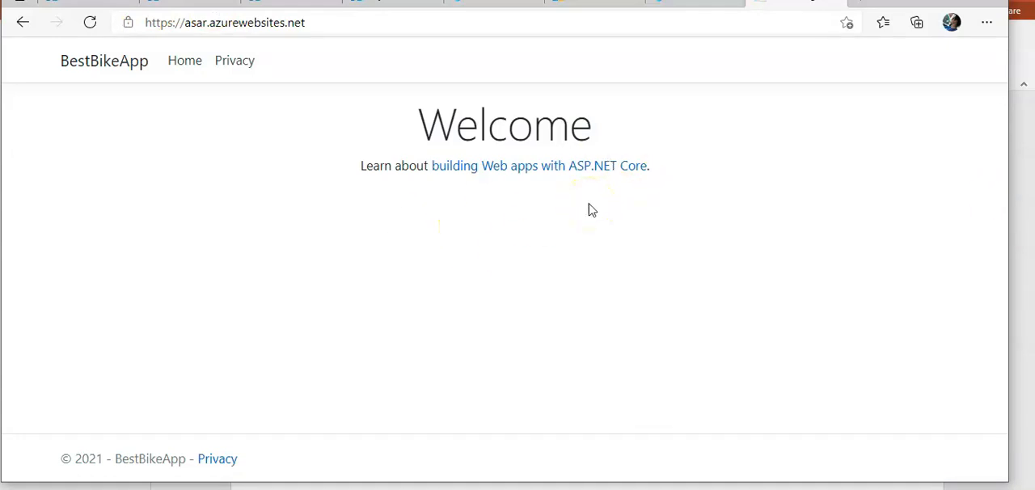
{"action": "mouse_move", "coordinate": [184, 61]}
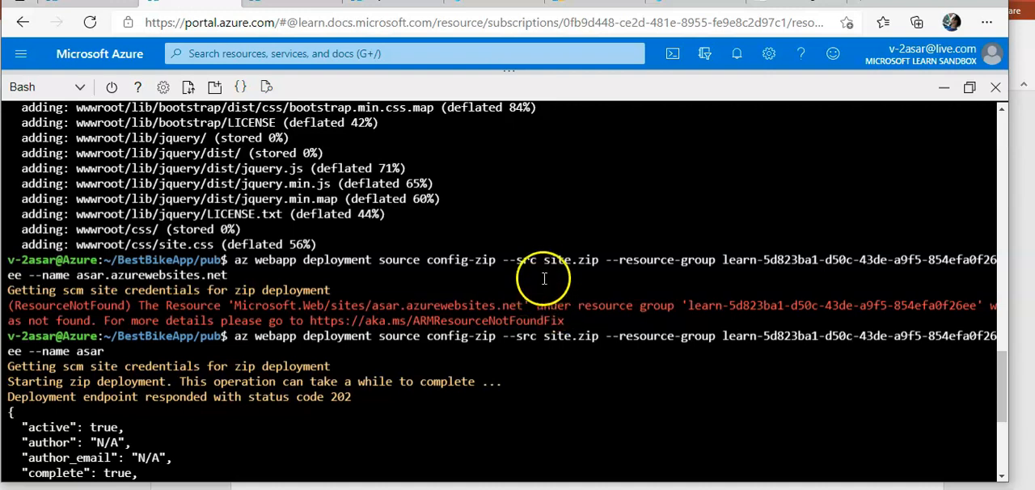
Step: Leave Cloud Shell and open Configuration under Settings for the asar App Service
{"action": "double_click", "coordinate": [569, 260]}
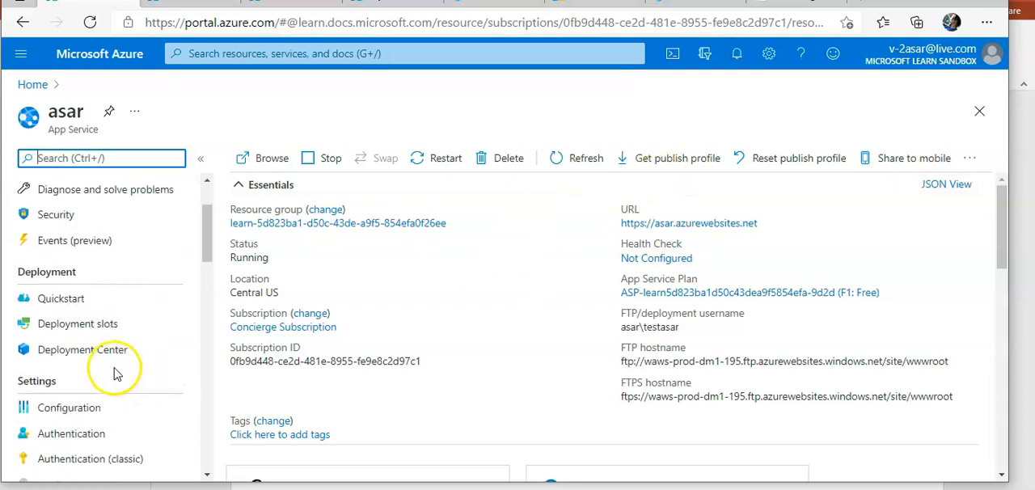
{"action": "left_click", "coordinate": [68, 407]}
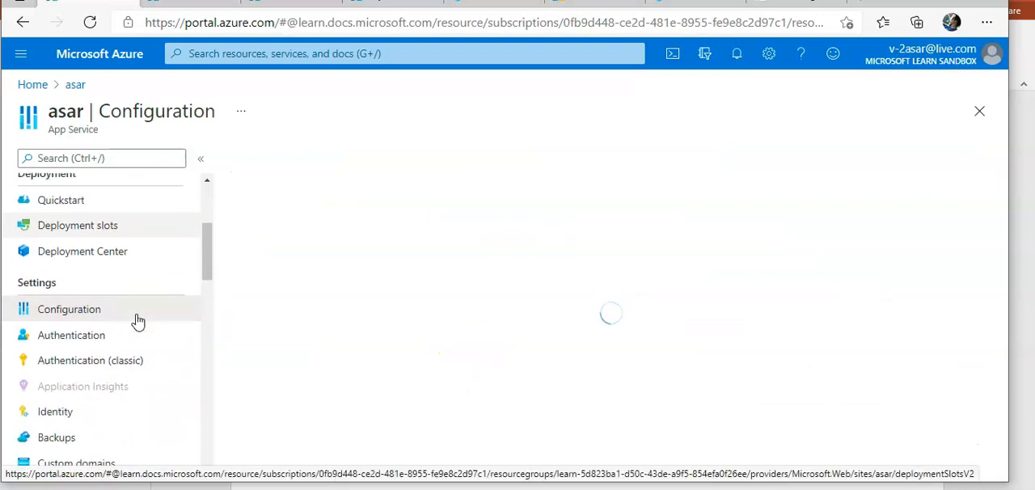
{"action": "scroll", "scroll_direction": "down", "scroll_amount": 3}
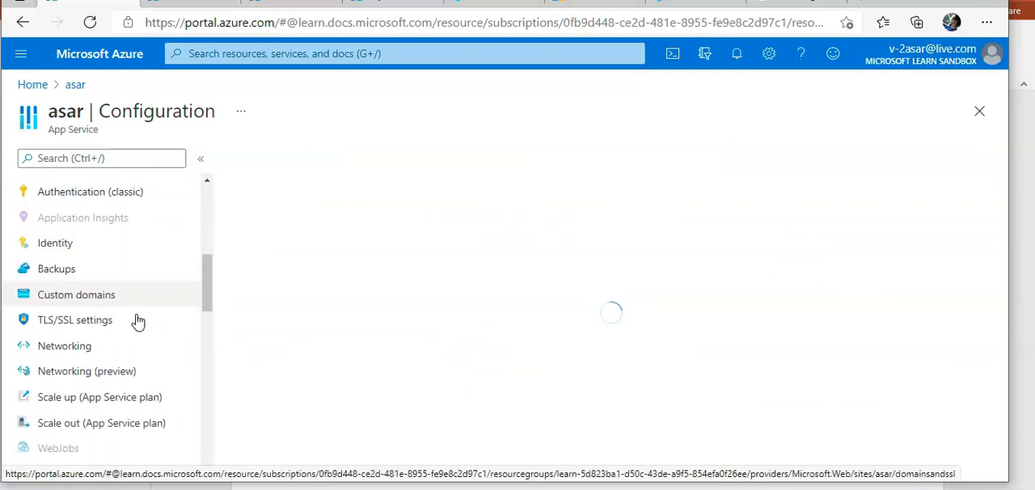
{"action": "scroll", "scroll_direction": "up", "scroll_amount": 3}
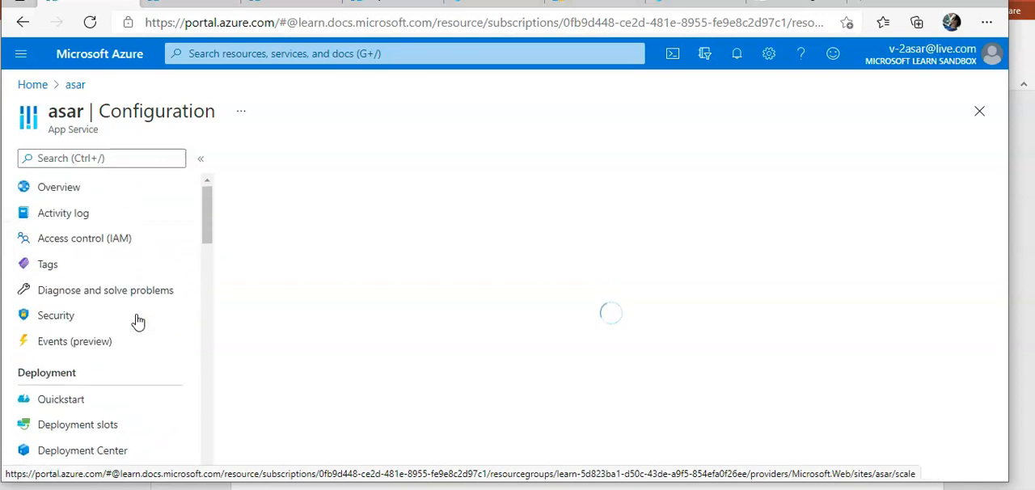